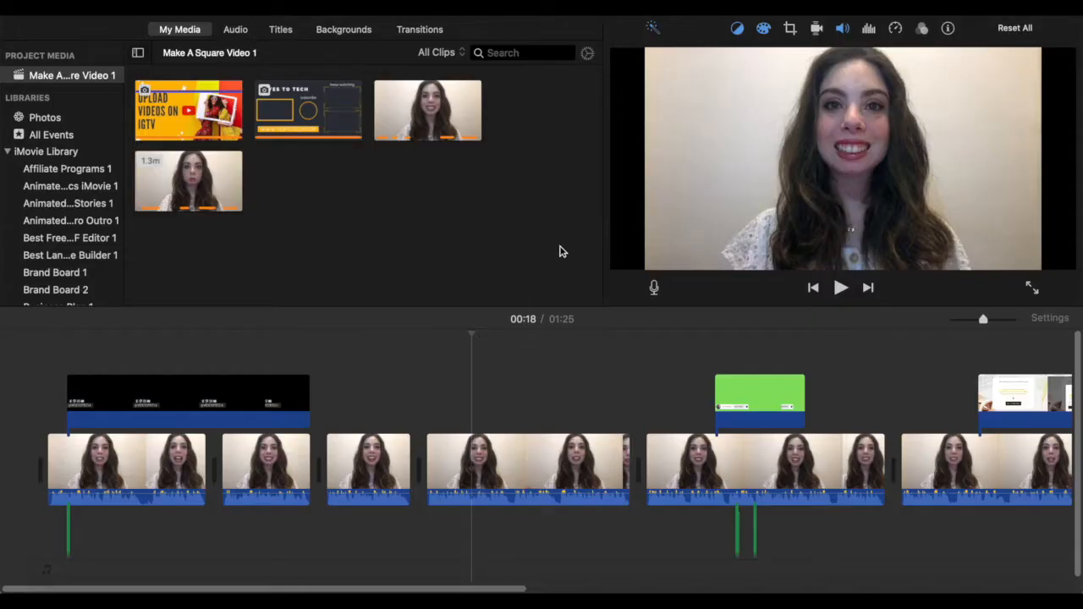
pyautogui.moveTo(651, 230)
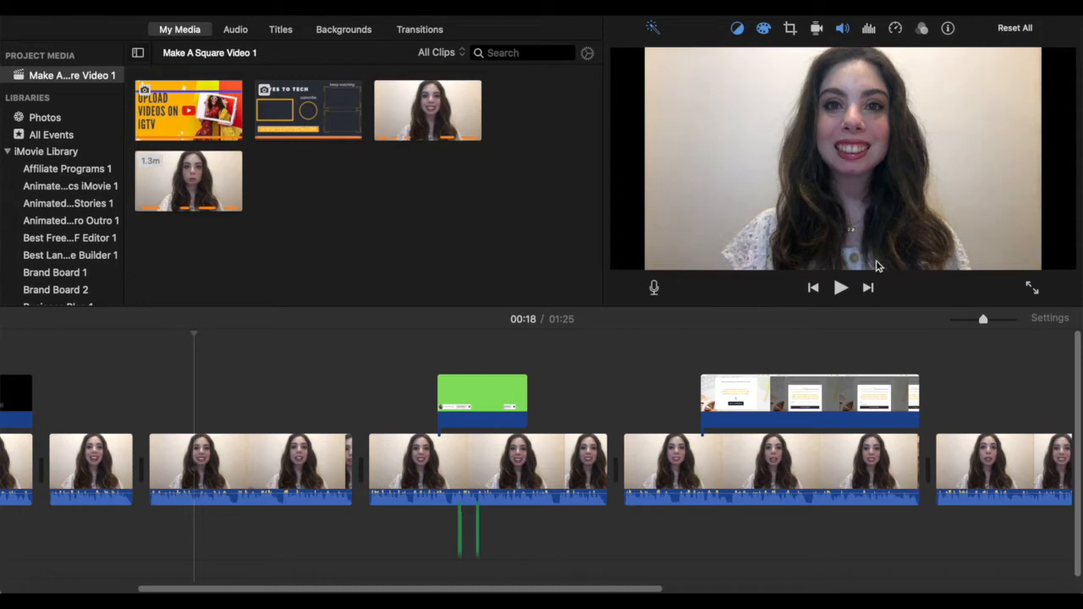
pyautogui.moveTo(835, 234)
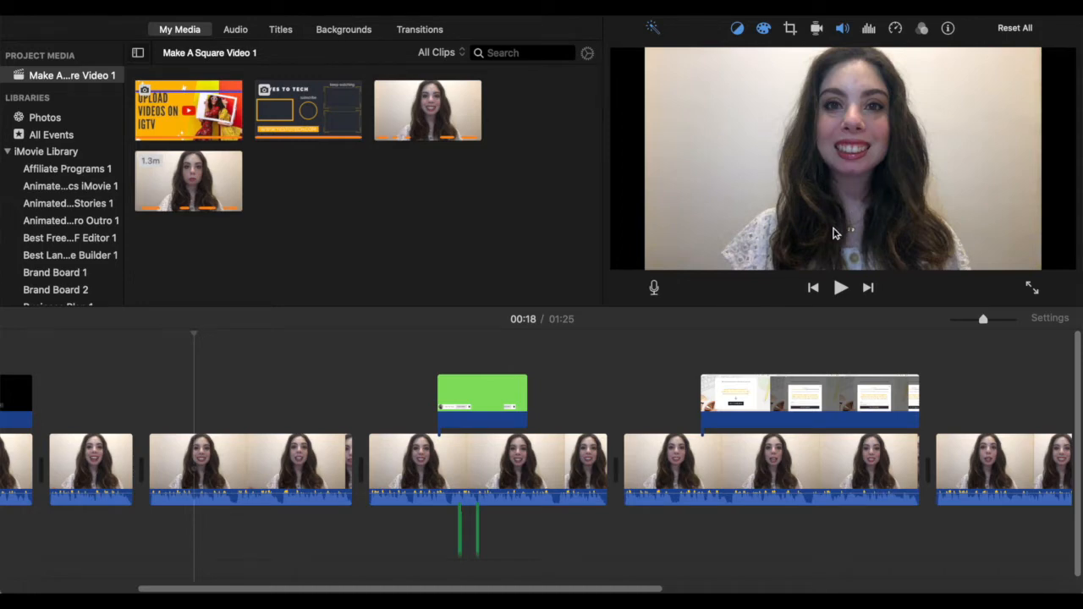
pyautogui.moveTo(905, 281)
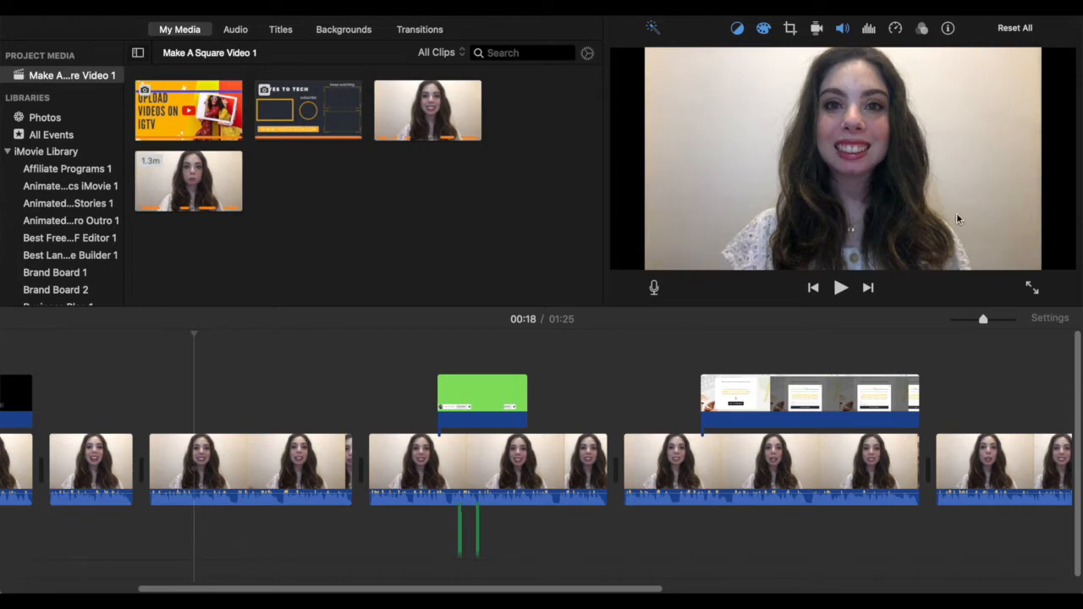
pyautogui.moveTo(832, 244)
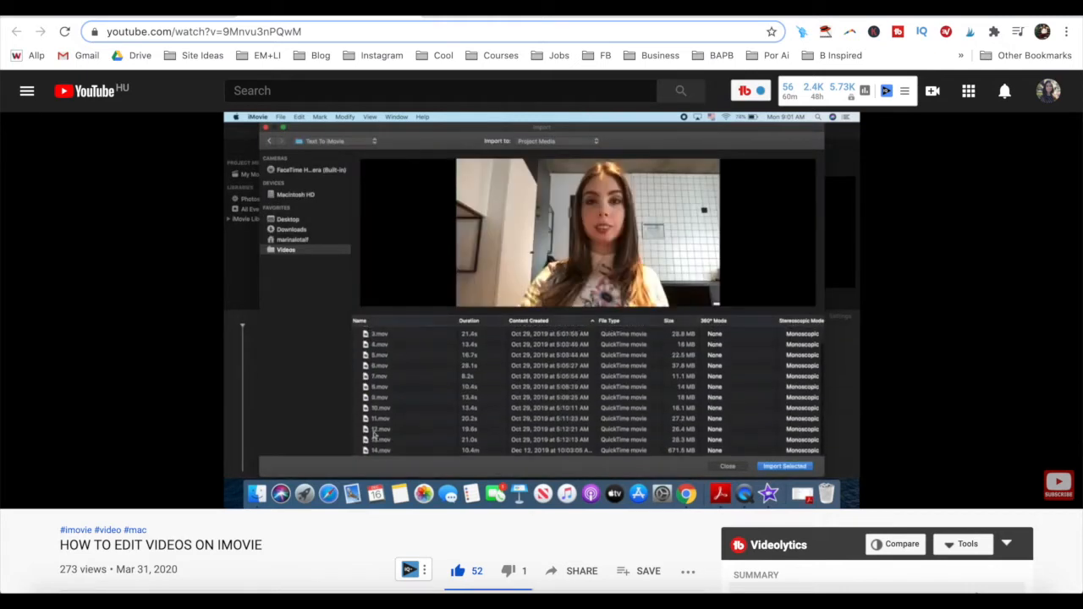
# Show the Instagram example post with a video inside a square Leadpages graphic
pyautogui.click(781, 467)
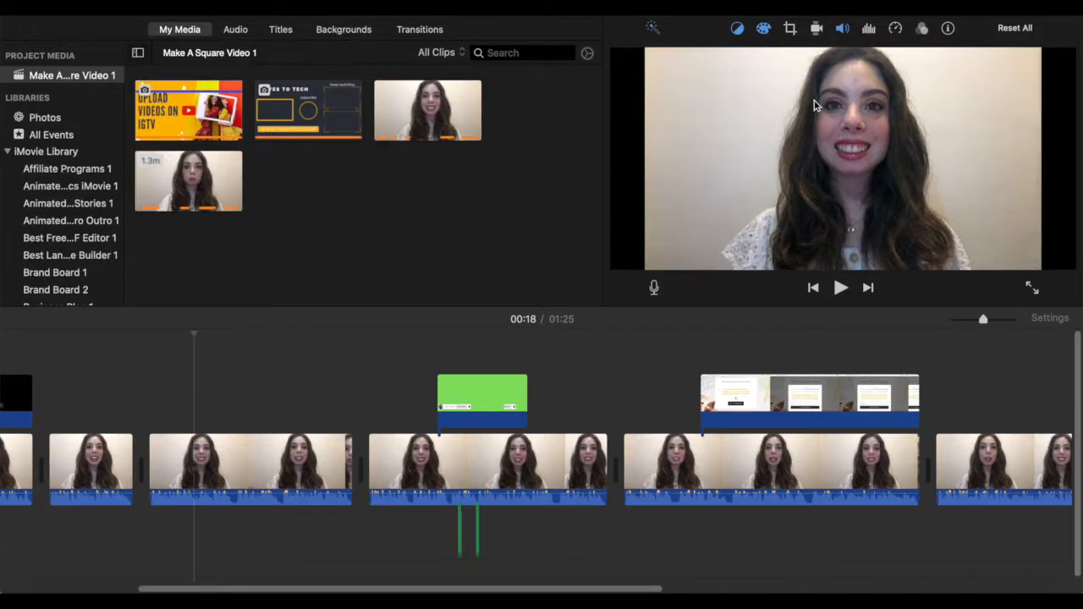
pyautogui.moveTo(931, 203)
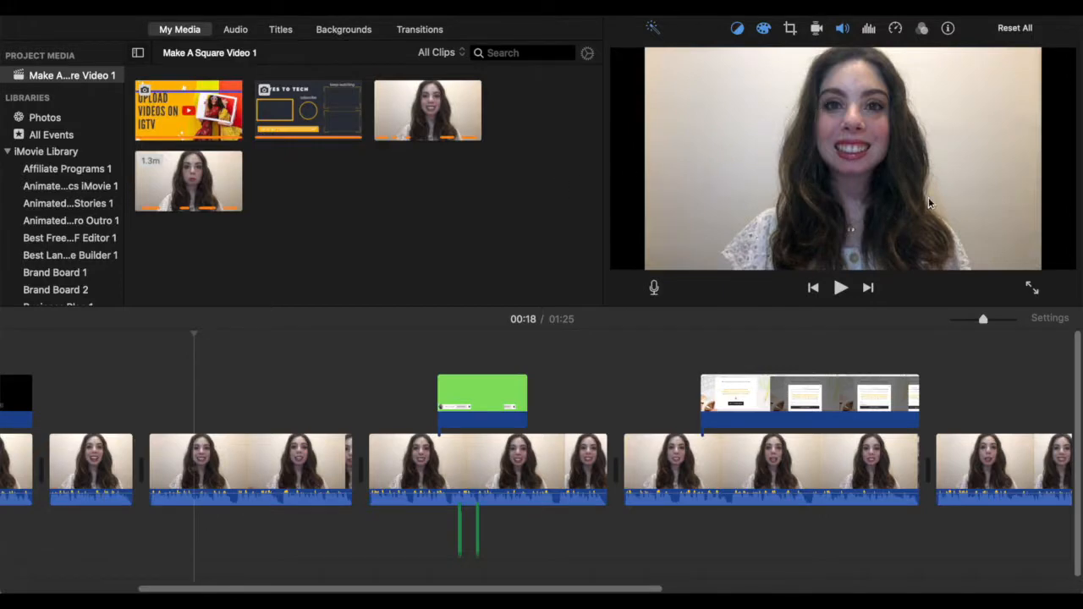
pyautogui.moveTo(907, 144)
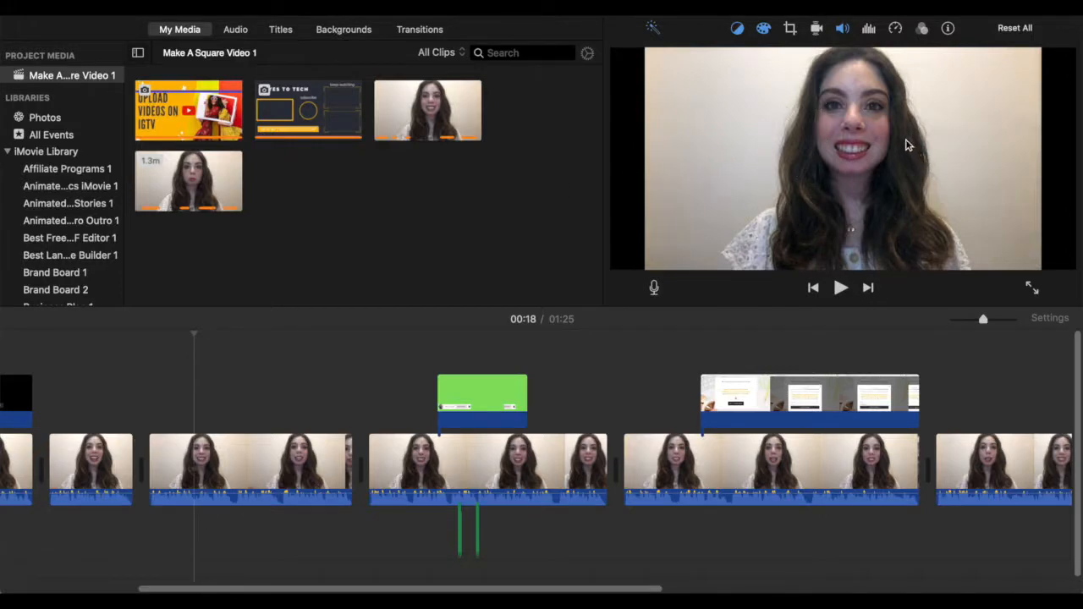
pyautogui.moveTo(876, 100)
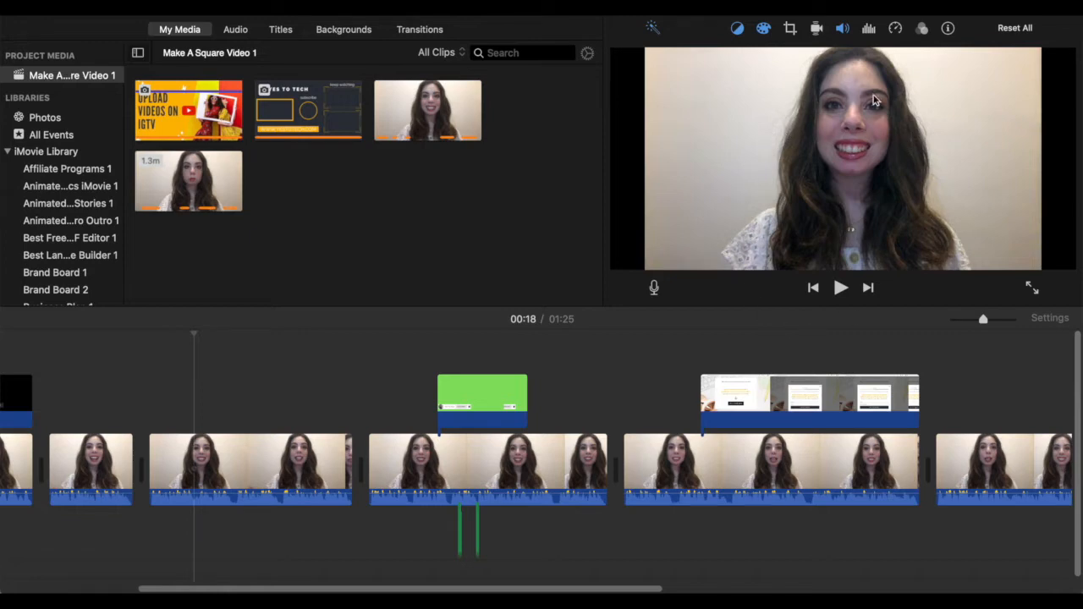
pyautogui.moveTo(662, 74)
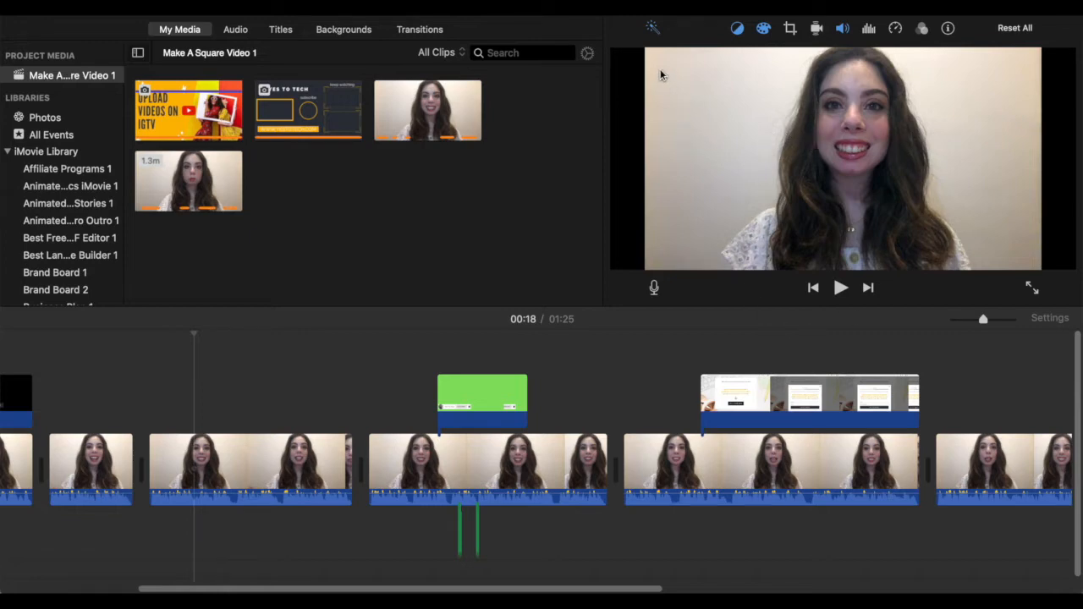
pyautogui.moveTo(730, 89)
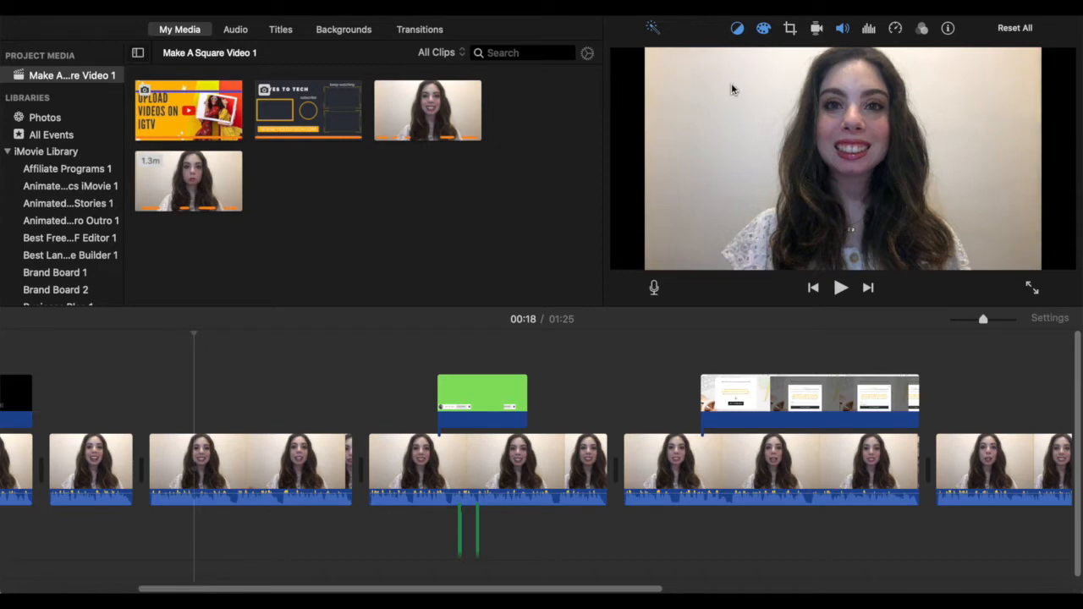
pyautogui.moveTo(849, 245)
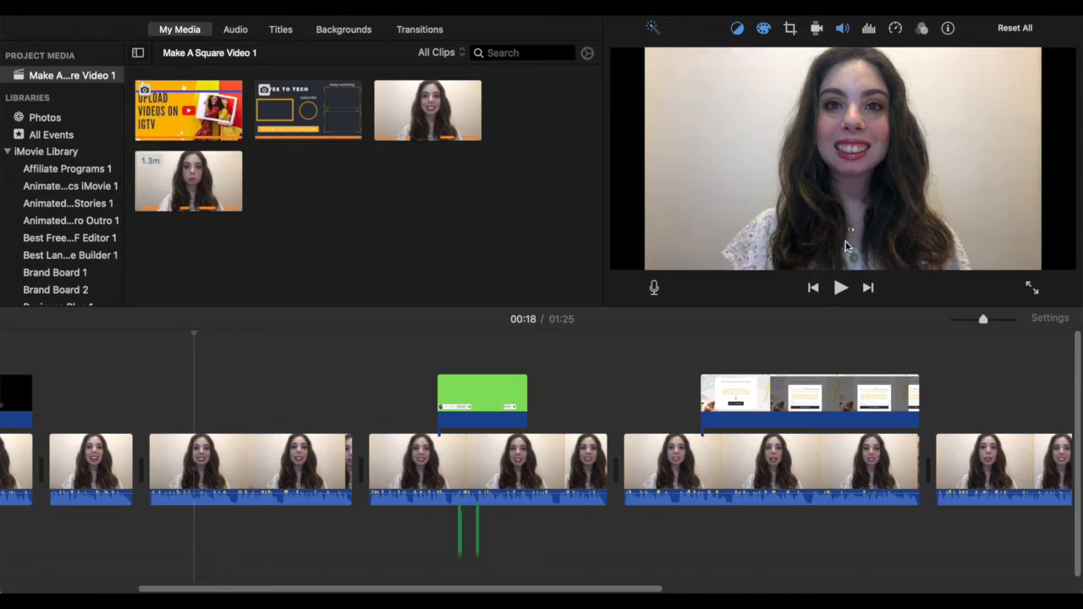
pyautogui.moveTo(782, 179)
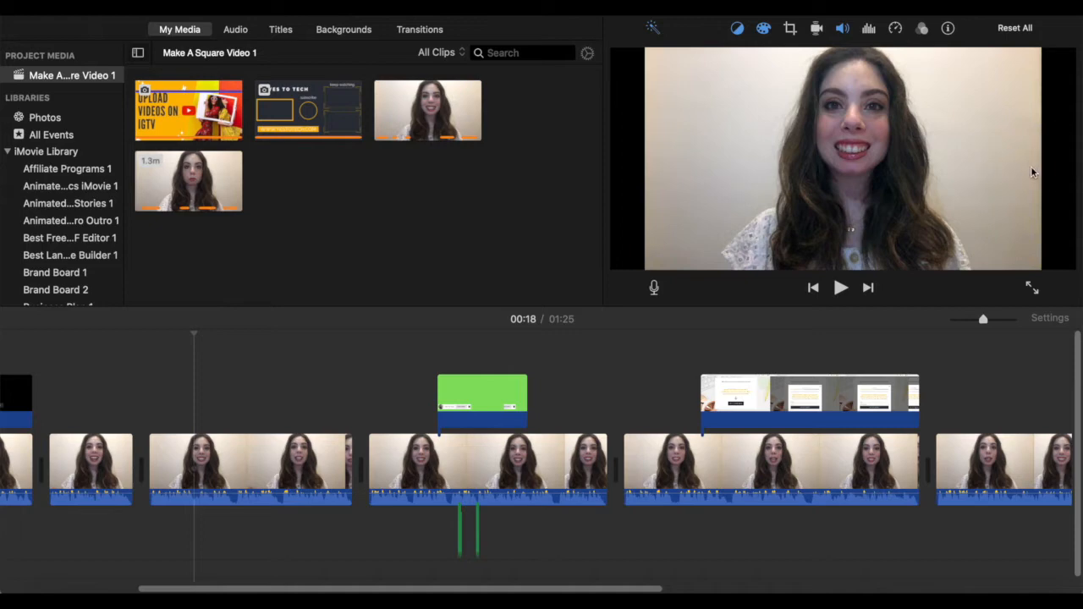
pyautogui.moveTo(846, 88)
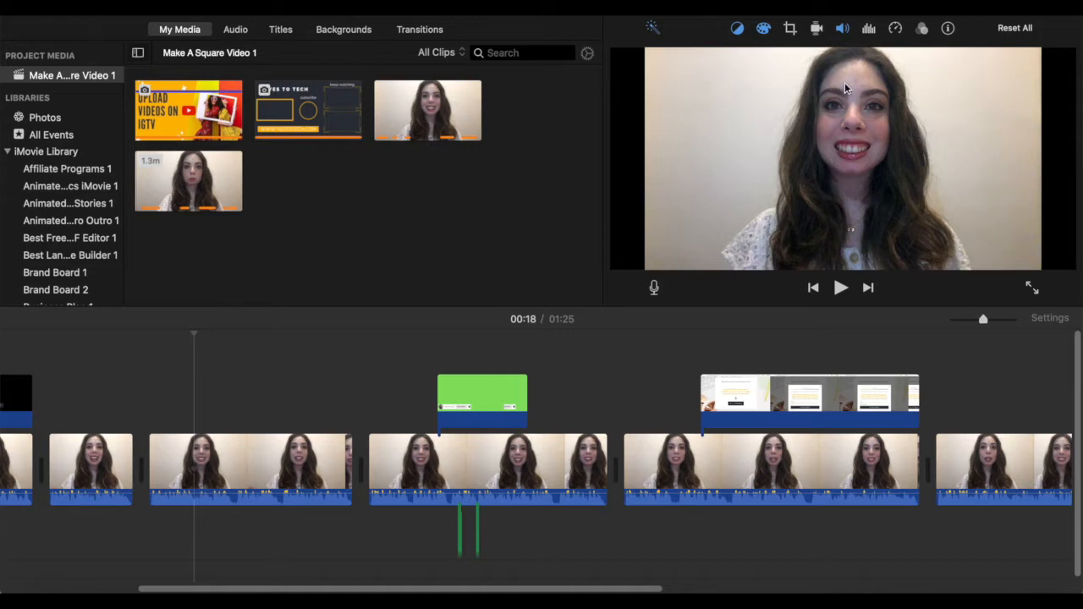
pyautogui.moveTo(786, 235)
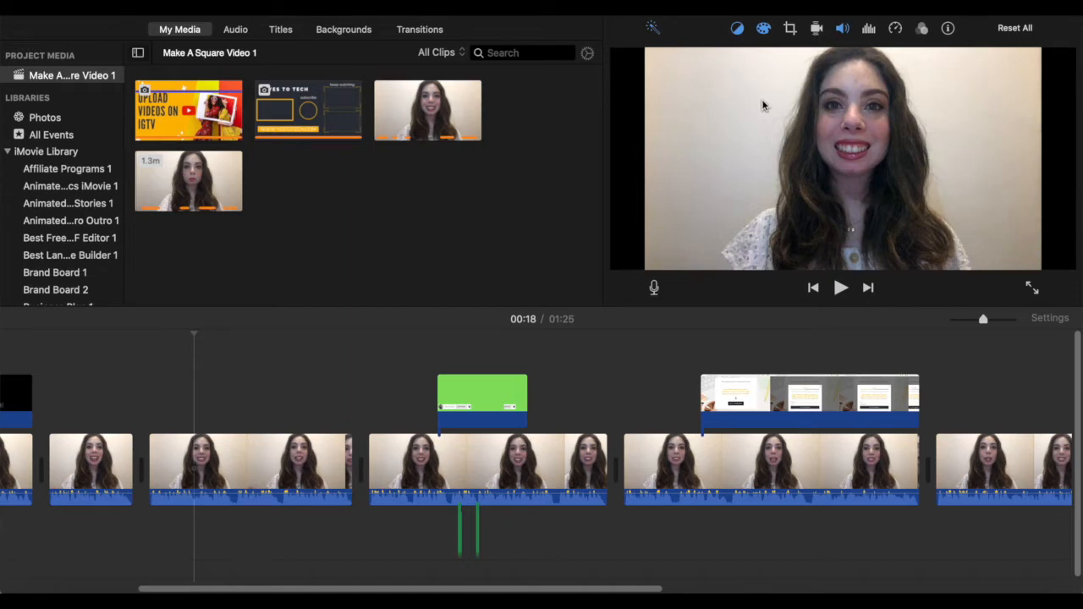
pyautogui.moveTo(825, 142)
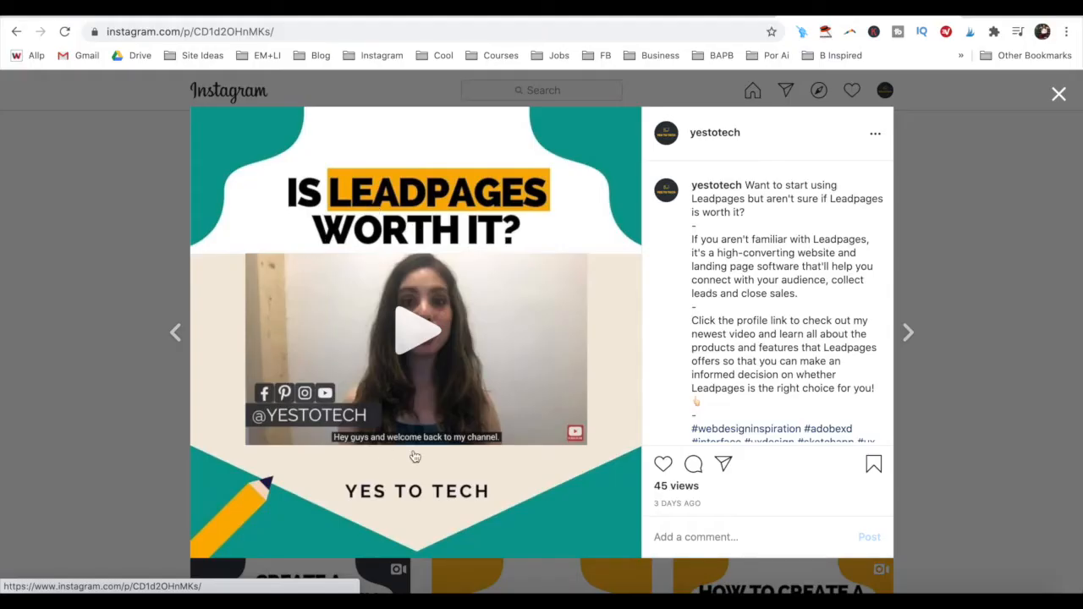
pyautogui.moveTo(363, 350)
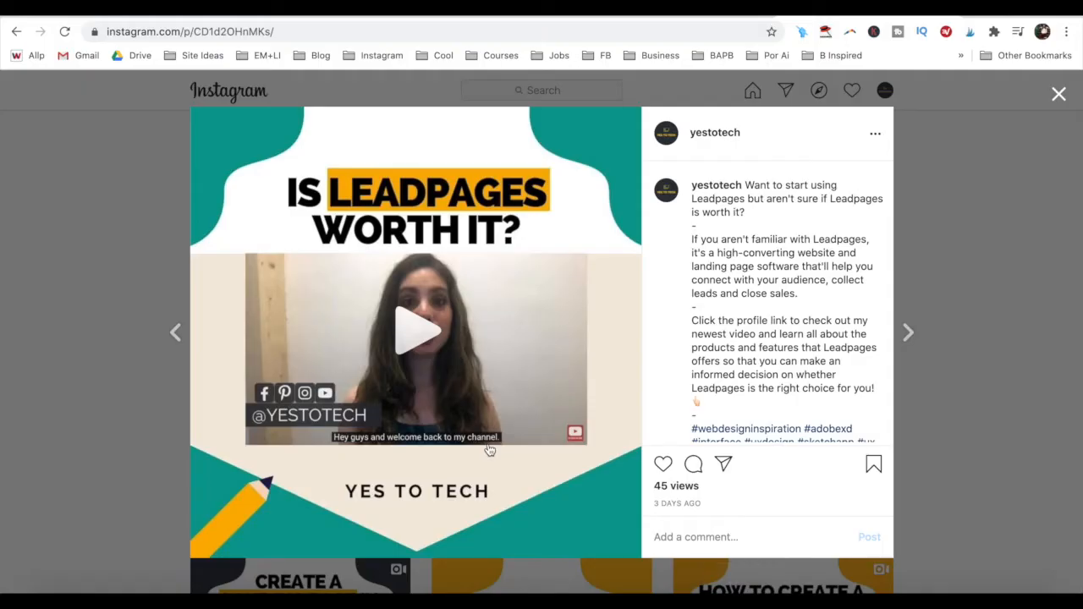
pyautogui.moveTo(322, 342)
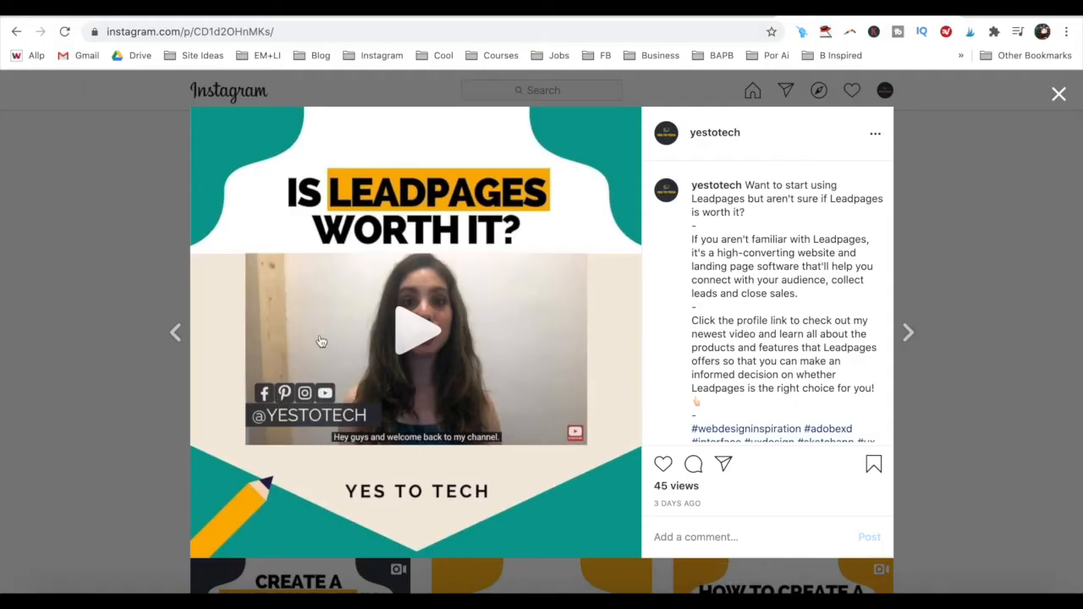
pyautogui.moveTo(444, 233)
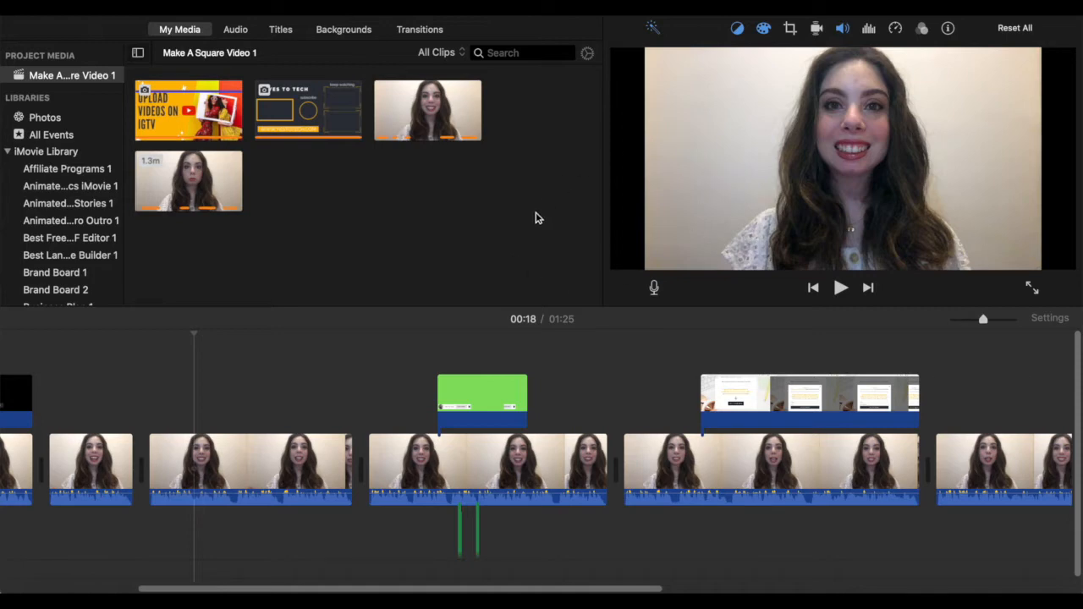
pyautogui.moveTo(900, 179)
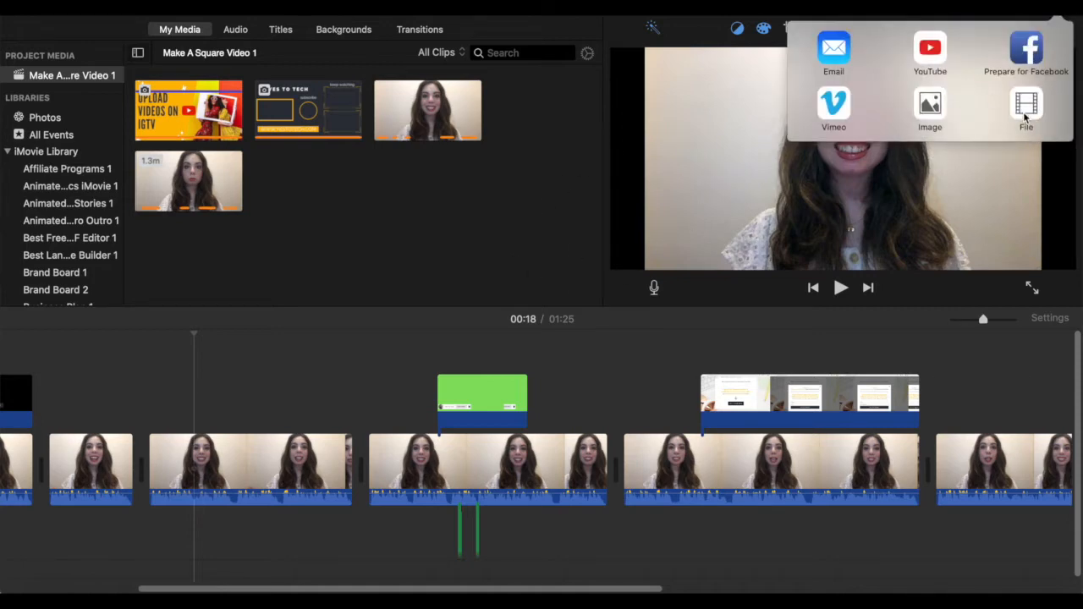
# Bring up iMovie's Share options to export the finished project as a file
pyautogui.click(1025, 110)
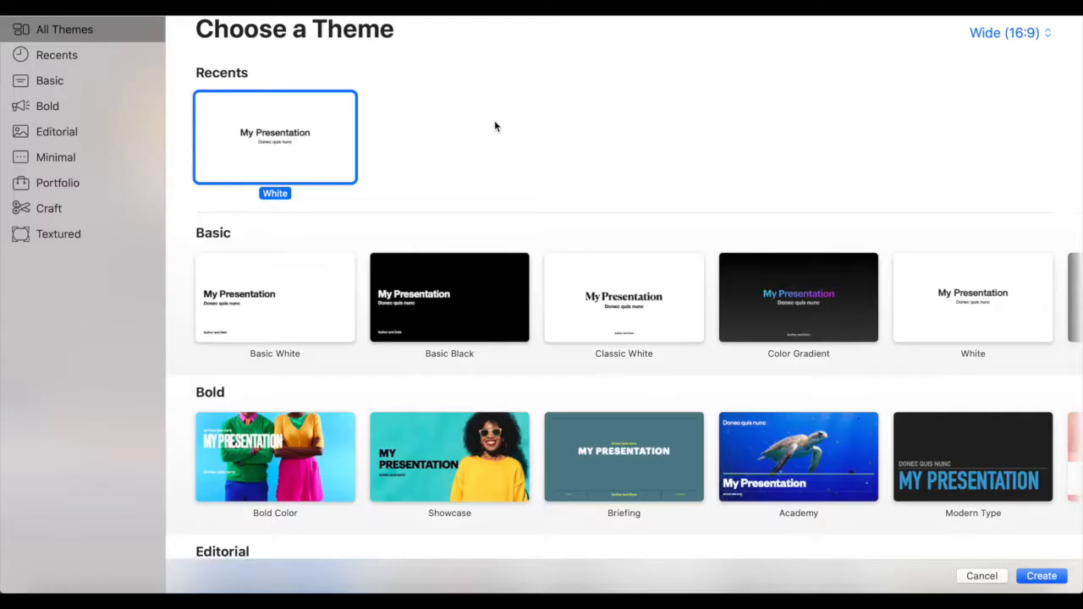
pyautogui.moveTo(801, 330)
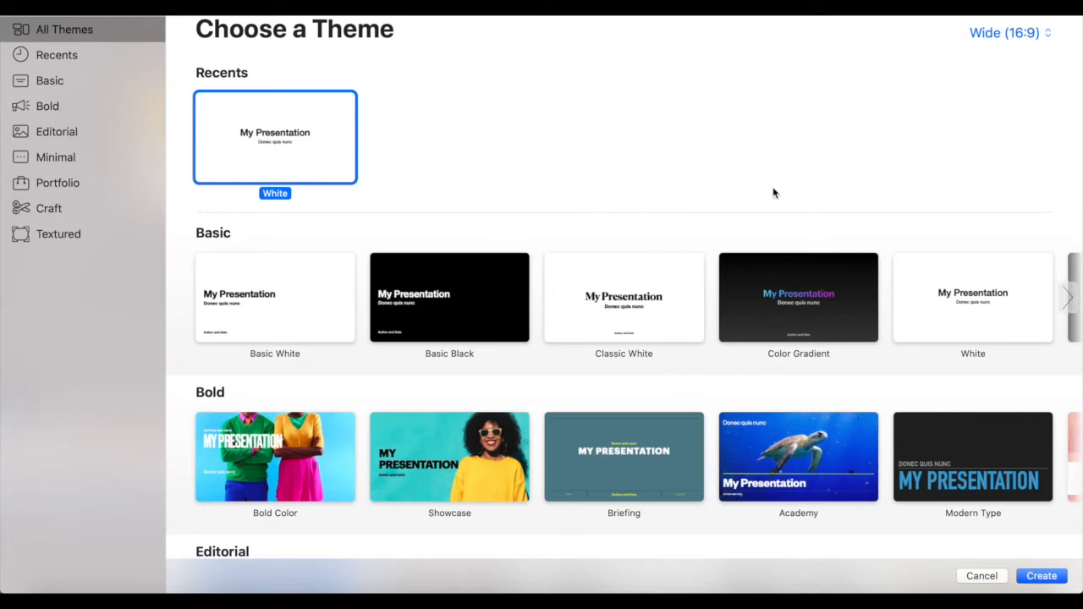
pyautogui.moveTo(570, 186)
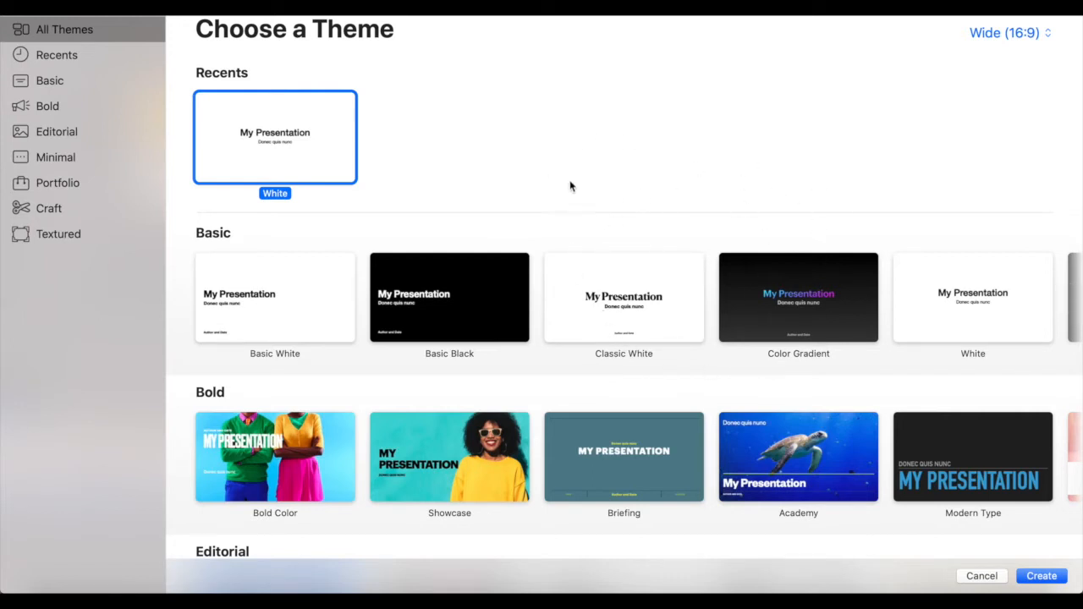
pyautogui.moveTo(338, 174)
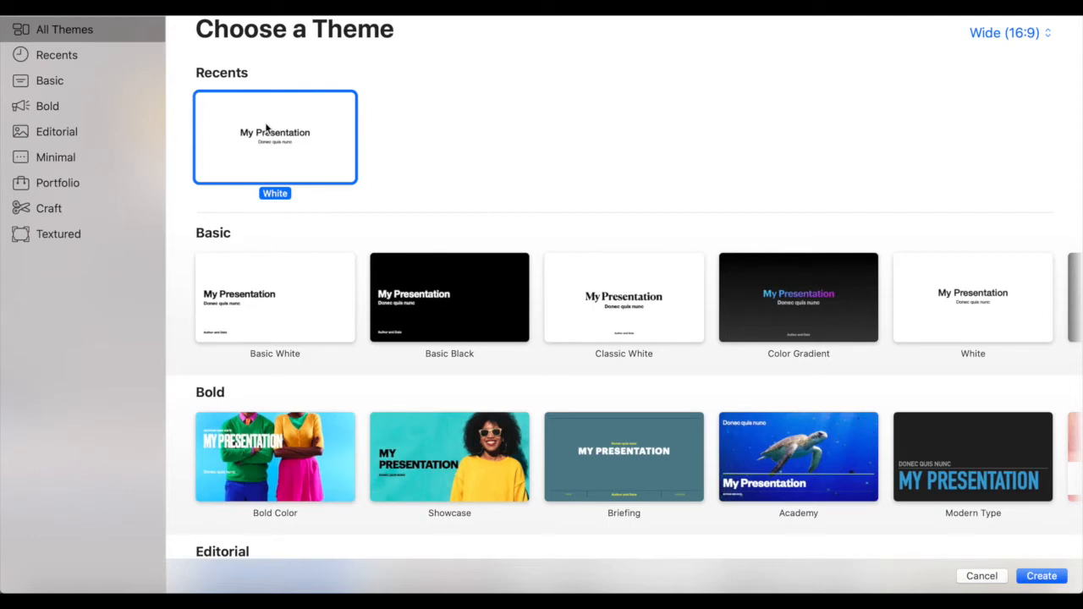
# Create a presentation from the white theme and remove the Title and Body placeholders
pyautogui.click(1042, 575)
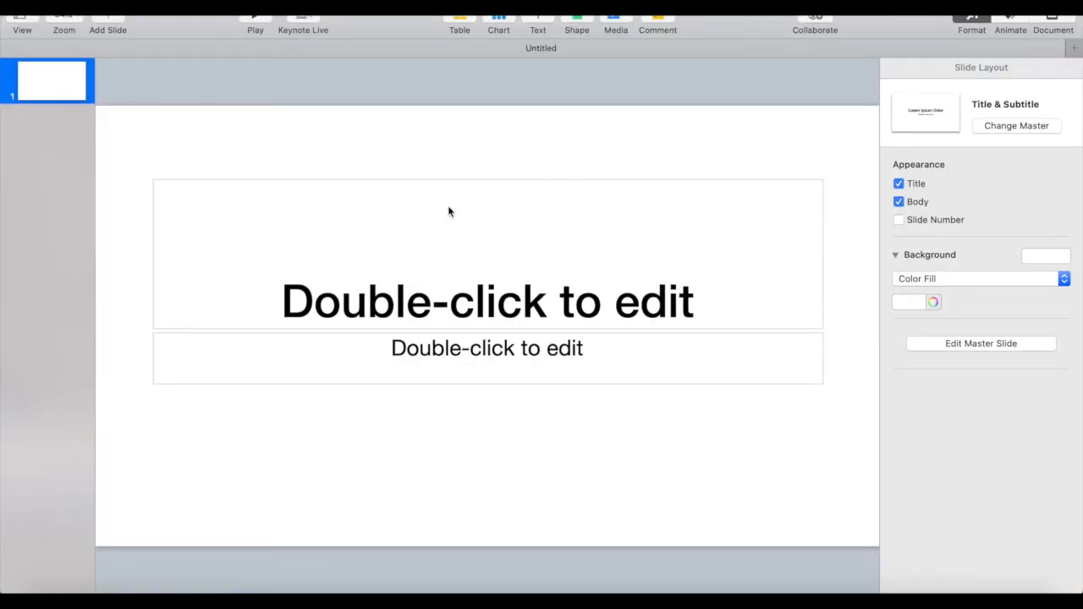
pyautogui.click(898, 183)
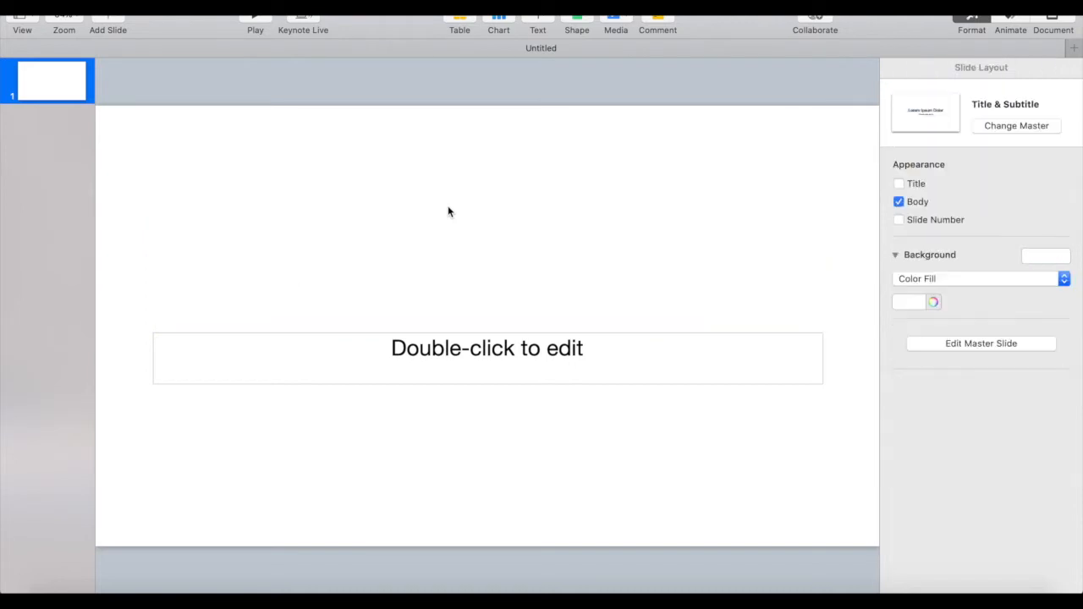
pyautogui.click(898, 202)
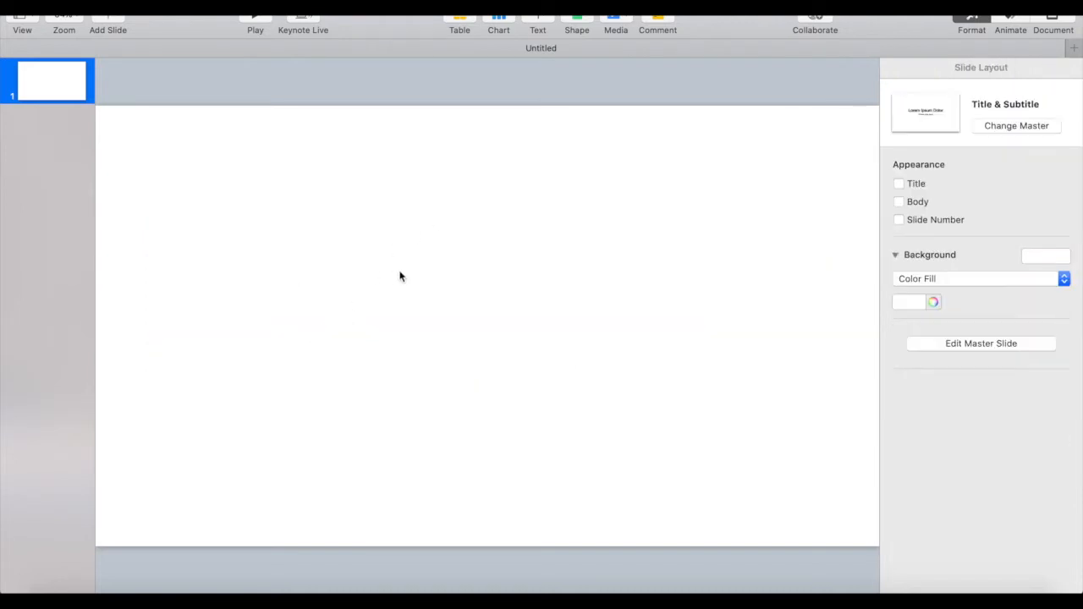
pyautogui.moveTo(423, 250)
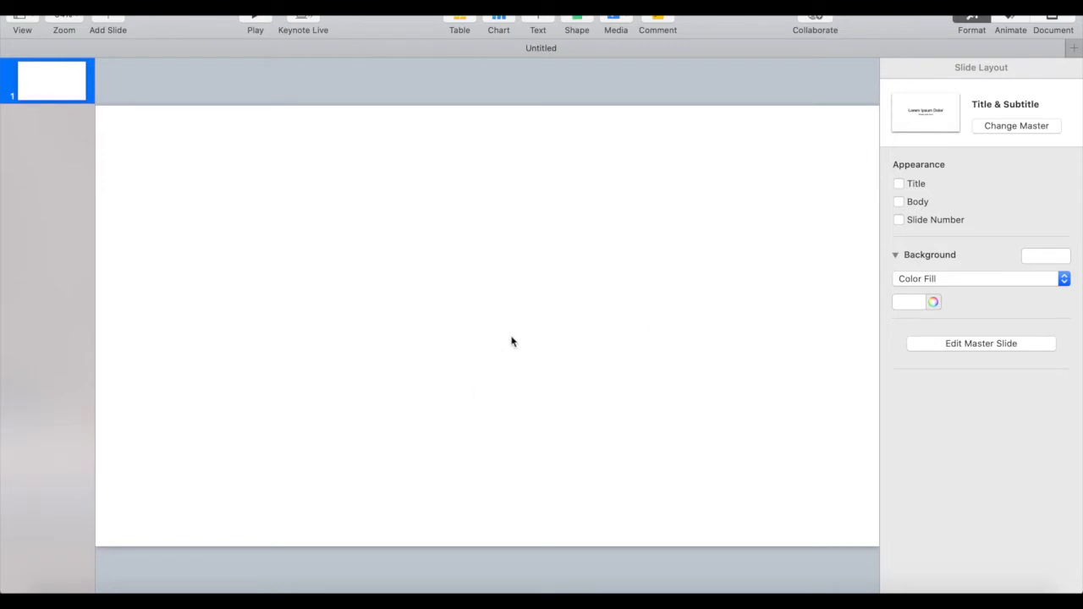
pyautogui.moveTo(430, 379)
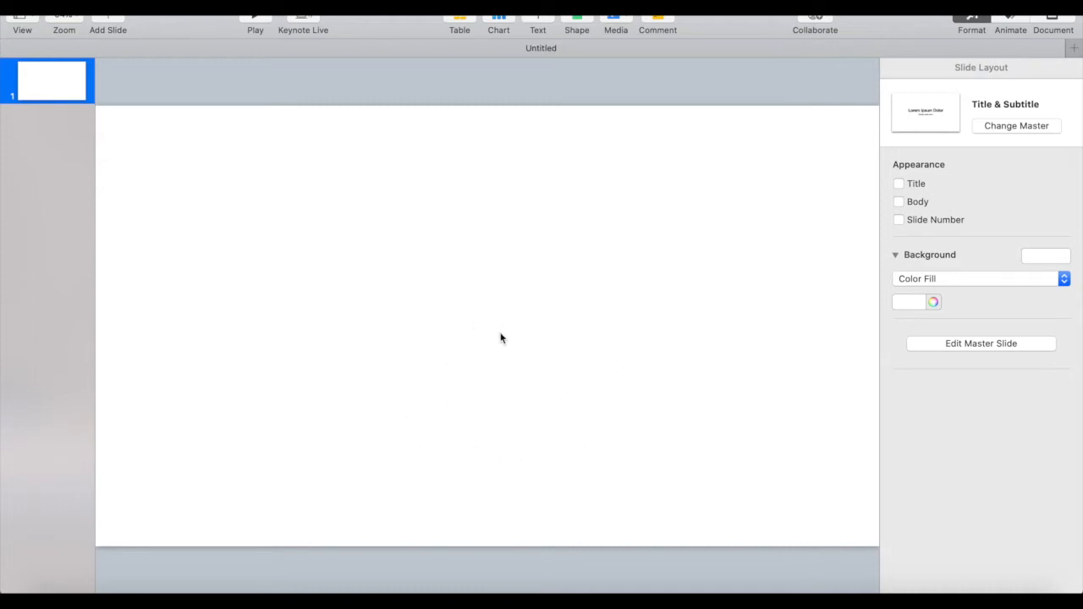
pyautogui.moveTo(1065, 24)
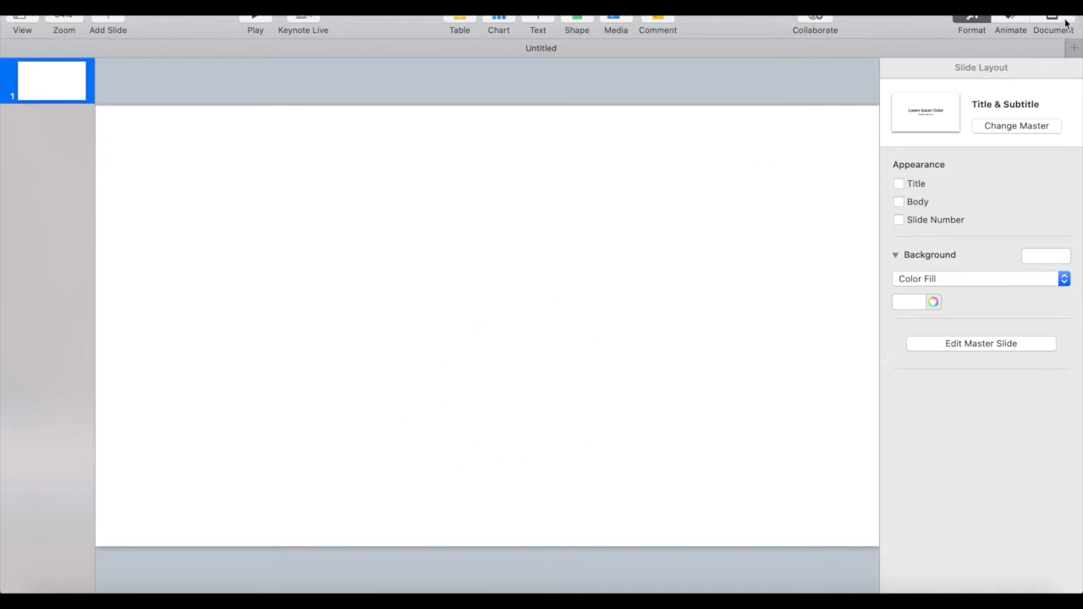
pyautogui.moveTo(1052, 16)
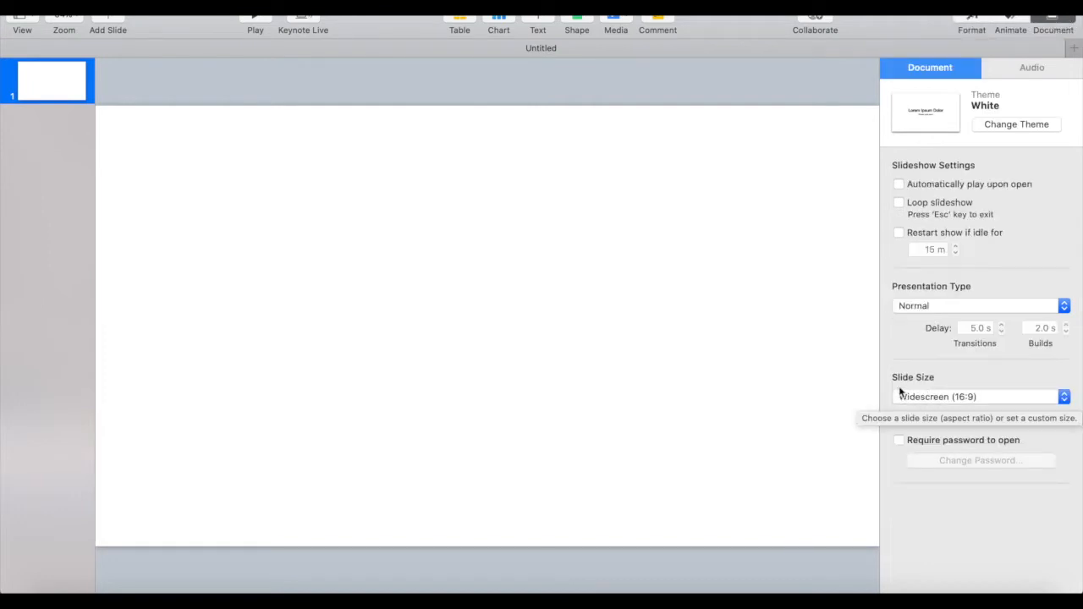
pyautogui.moveTo(959, 389)
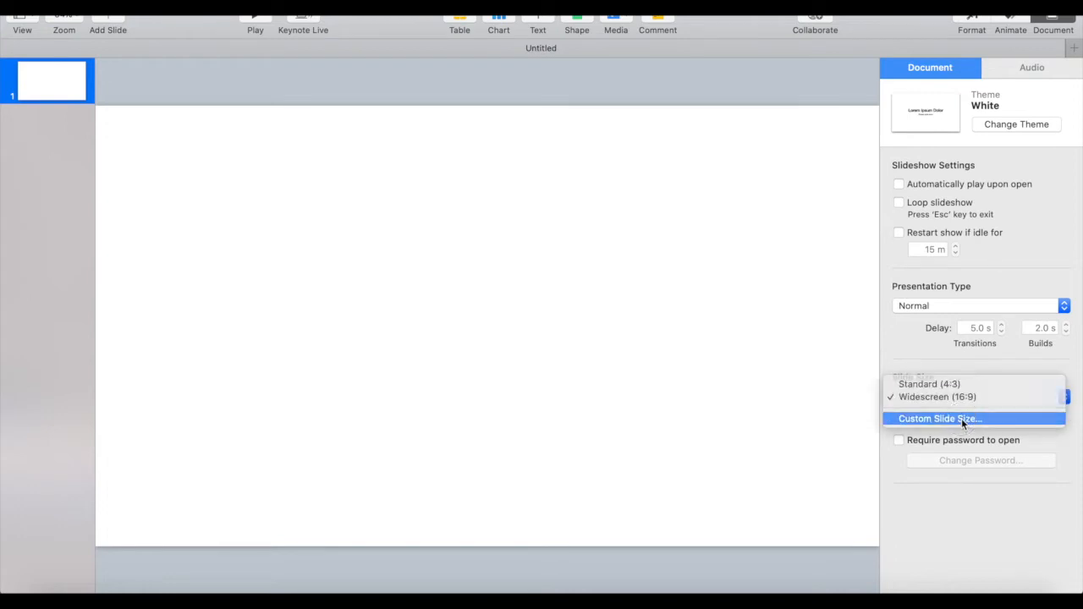
# Set a custom slide size of 2160 × 2160 pixels so the slide is square
pyautogui.click(939, 418)
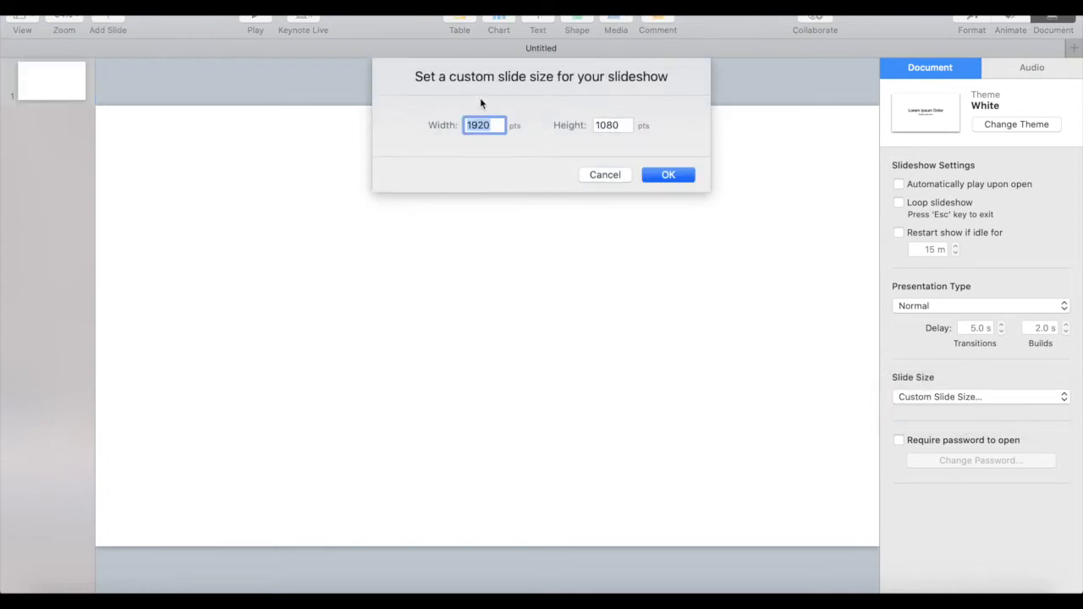
pyautogui.write('216')
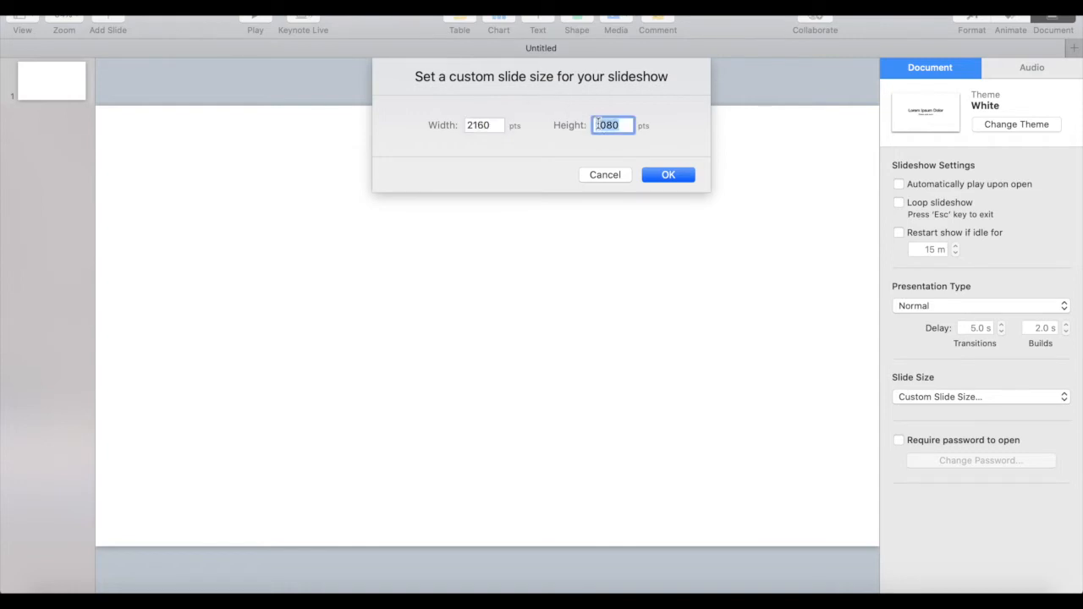
pyautogui.write('216')
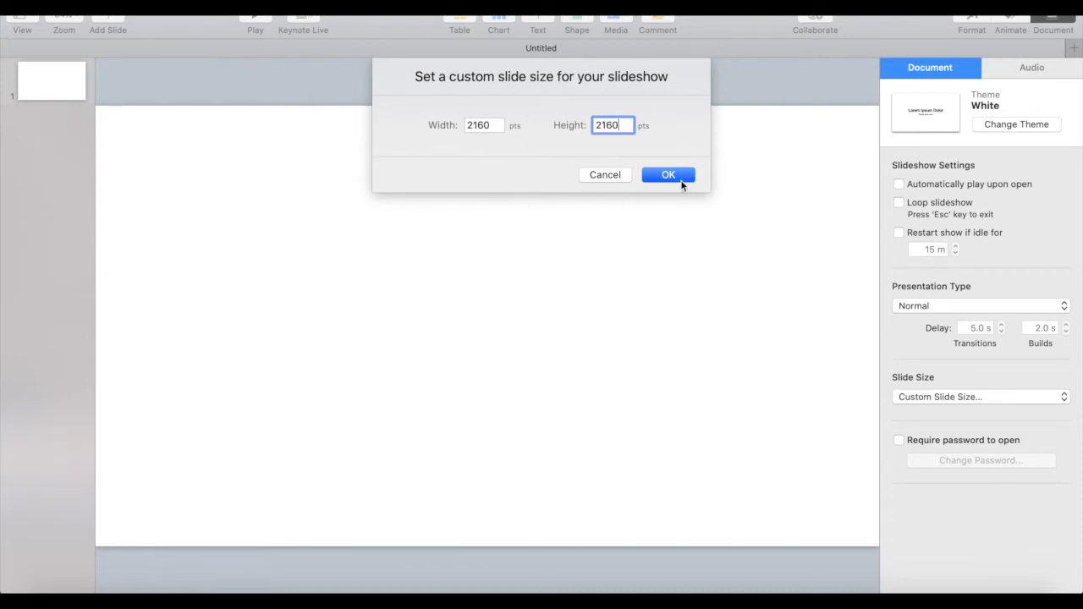
pyautogui.click(666, 174)
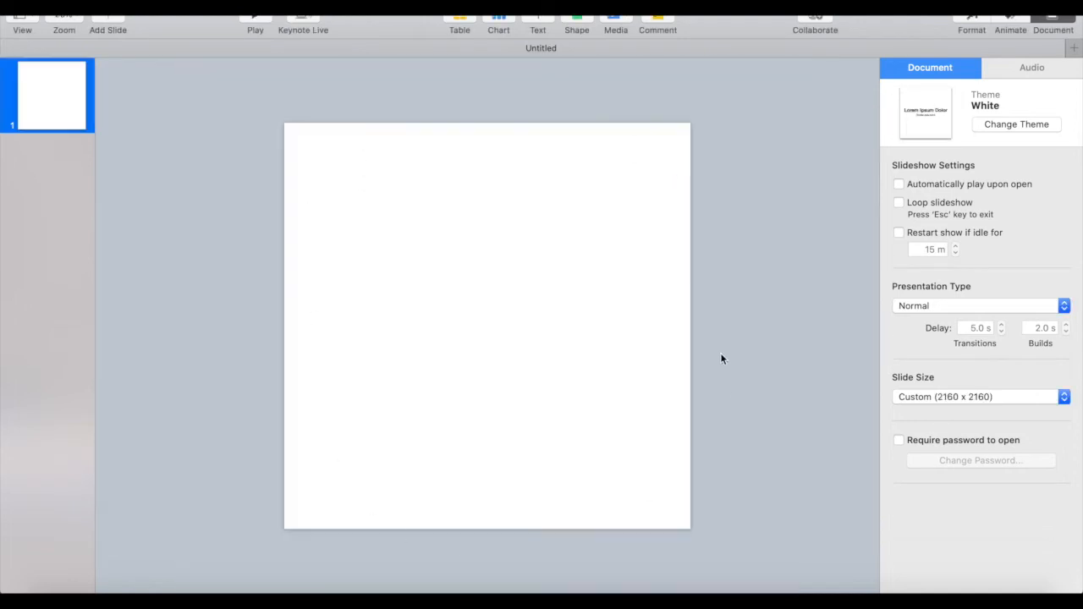
pyautogui.moveTo(621, 406)
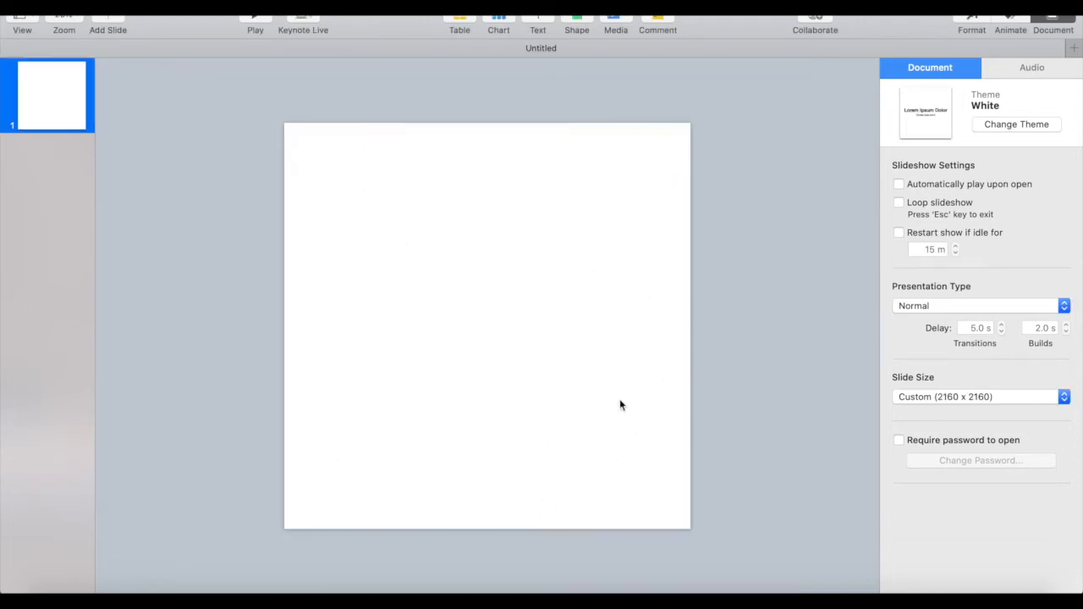
pyautogui.moveTo(449, 379)
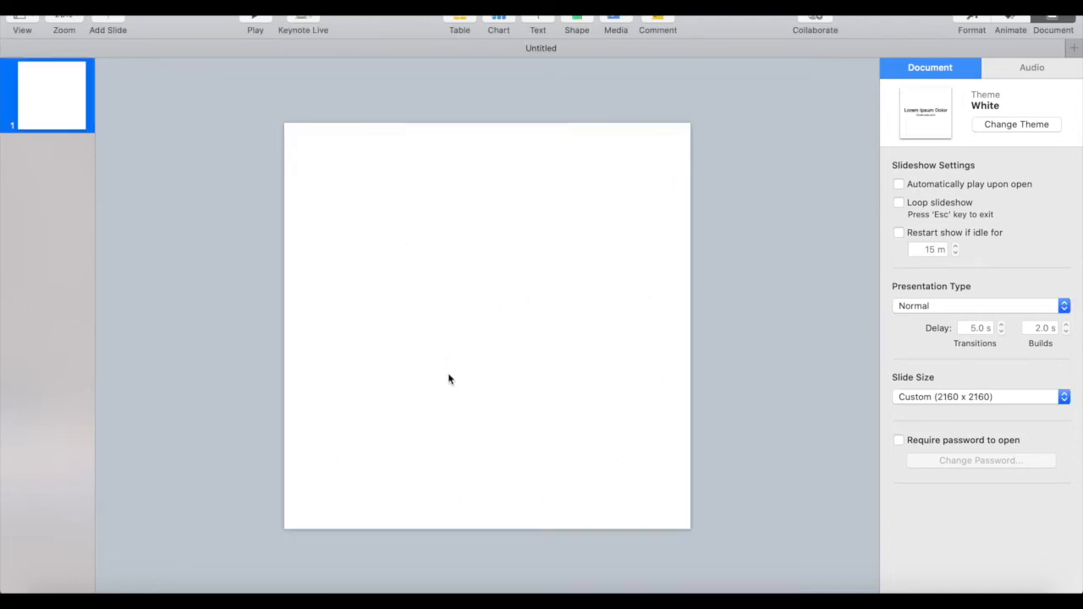
pyautogui.moveTo(555, 311)
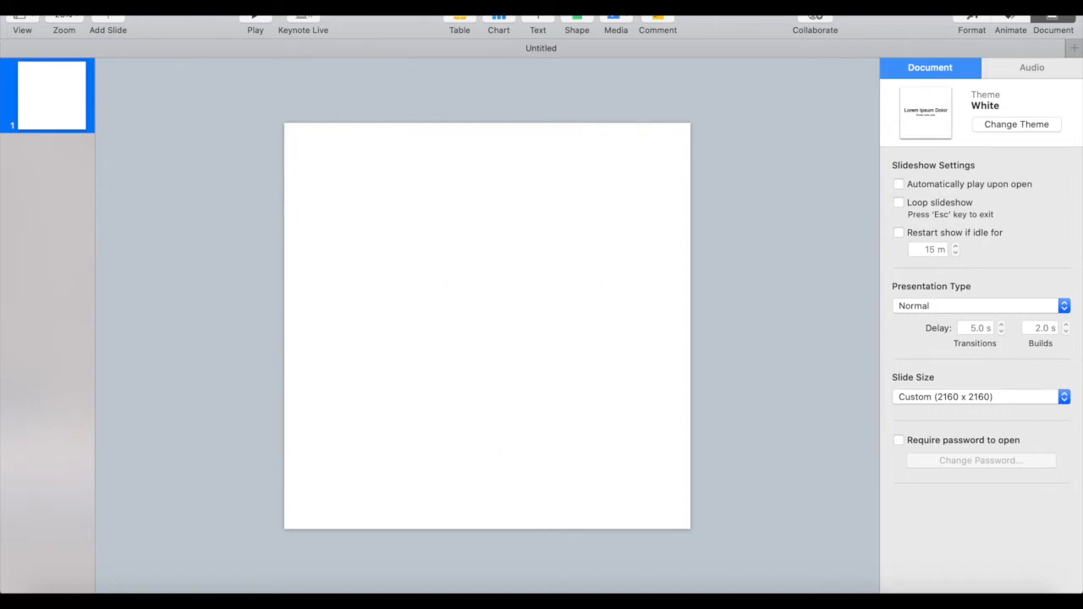
# Insert Make A Square Video 1.mp4 from Downloads and enlarge it to fill the slide
pyautogui.click(109, 15)
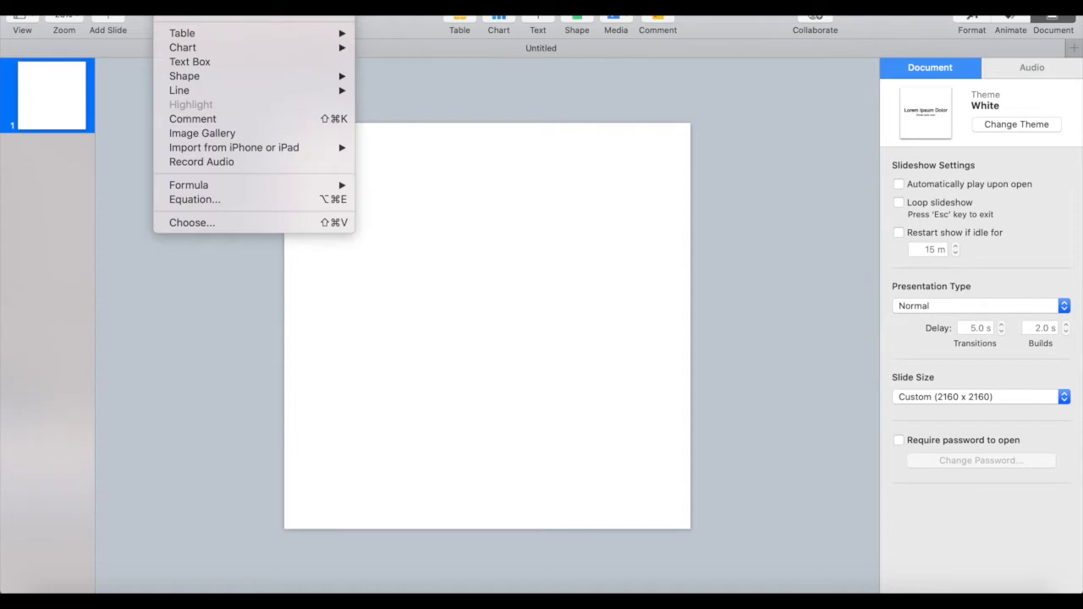
pyautogui.click(192, 221)
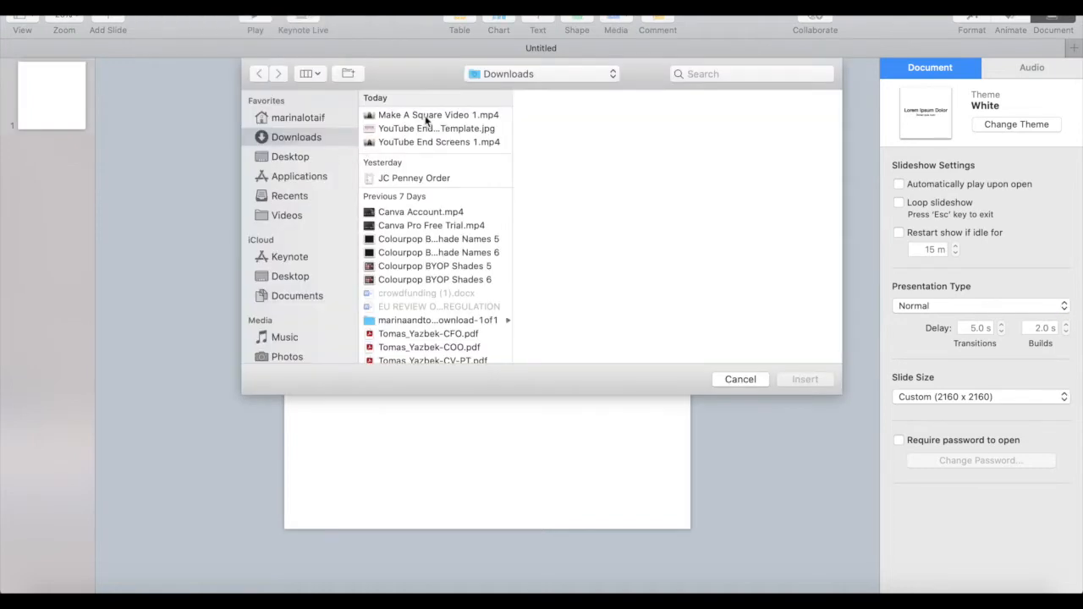
pyautogui.click(438, 115)
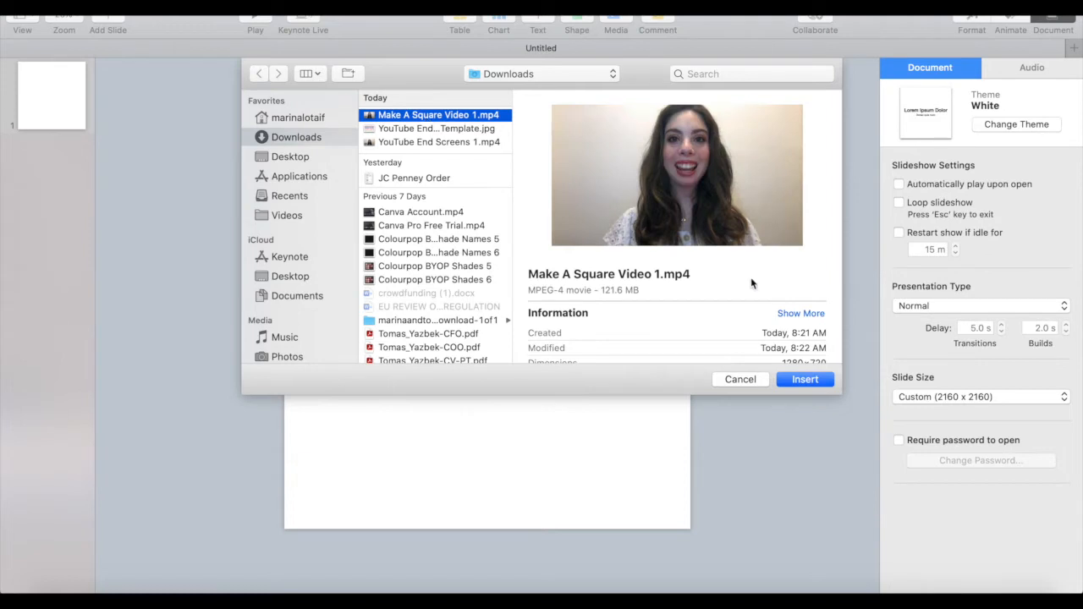
pyautogui.moveTo(816, 318)
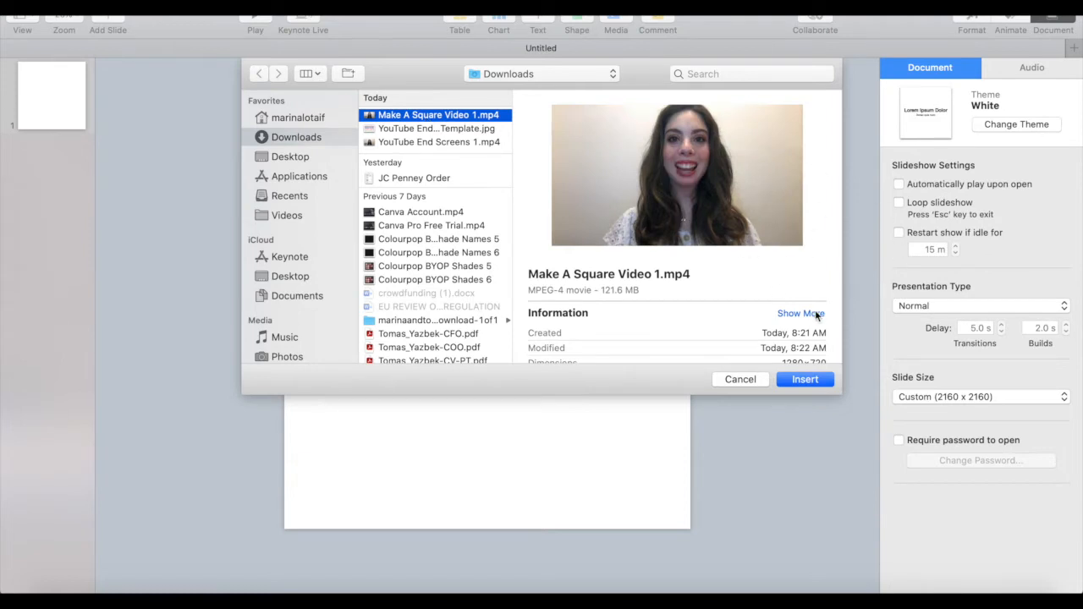
pyautogui.click(806, 379)
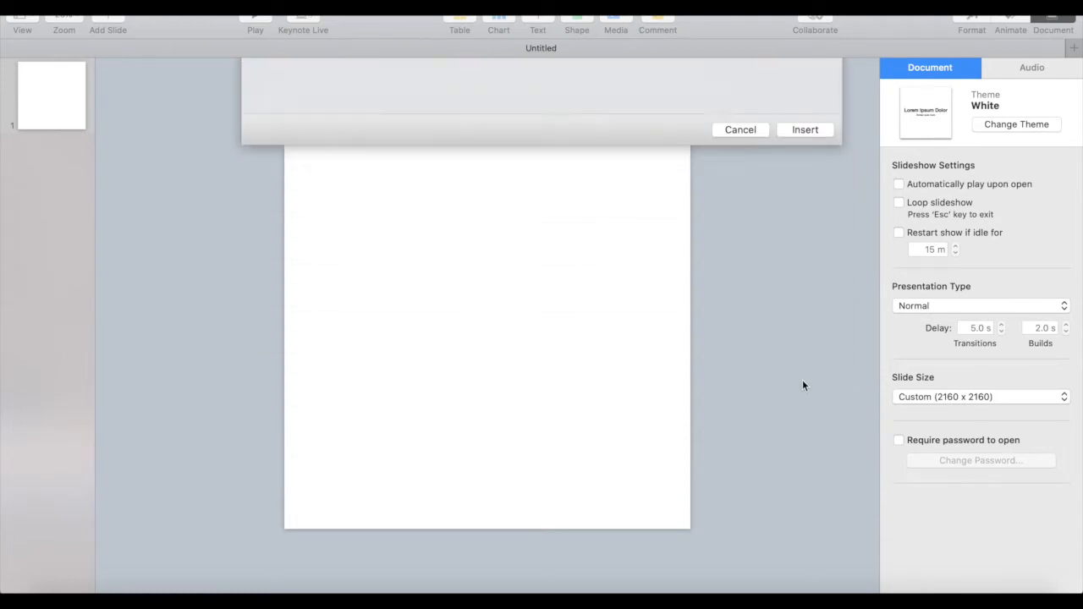
pyautogui.click(805, 129)
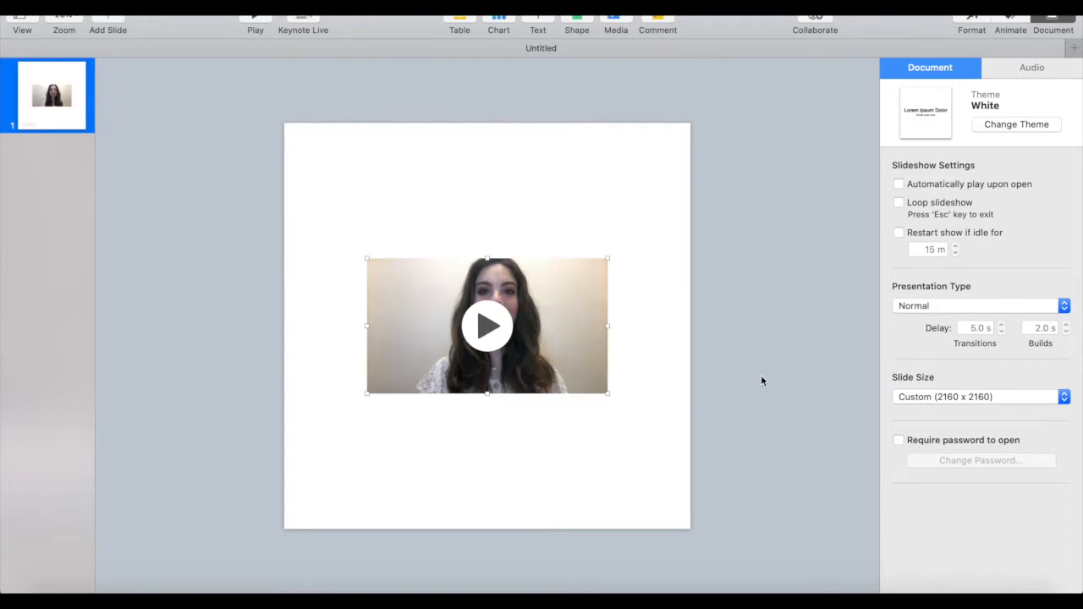
pyautogui.moveTo(607, 260)
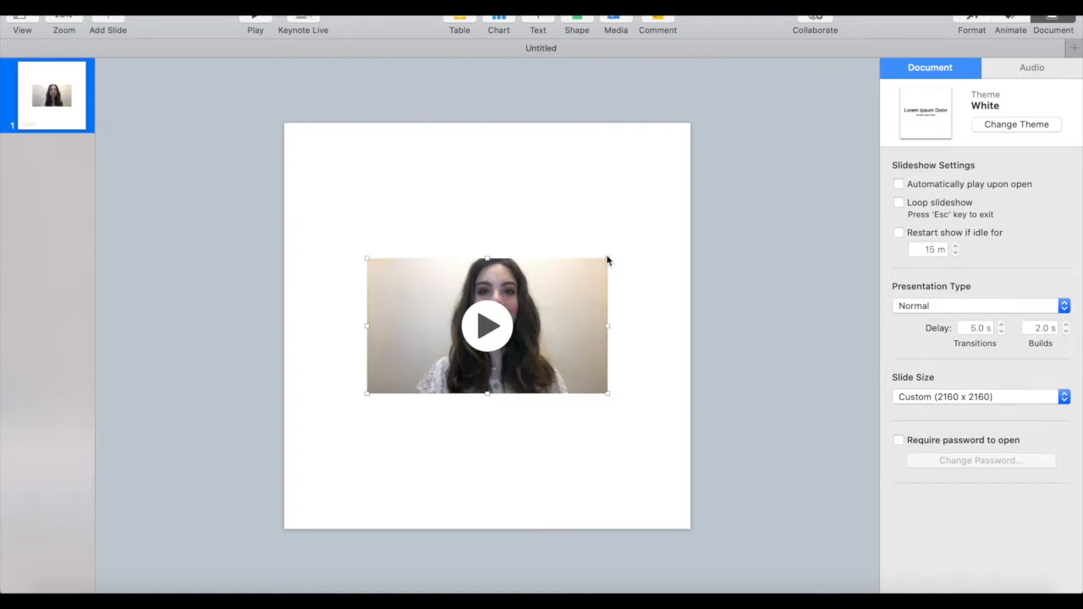
pyautogui.moveTo(608, 257); pyautogui.dragTo(751, 178)
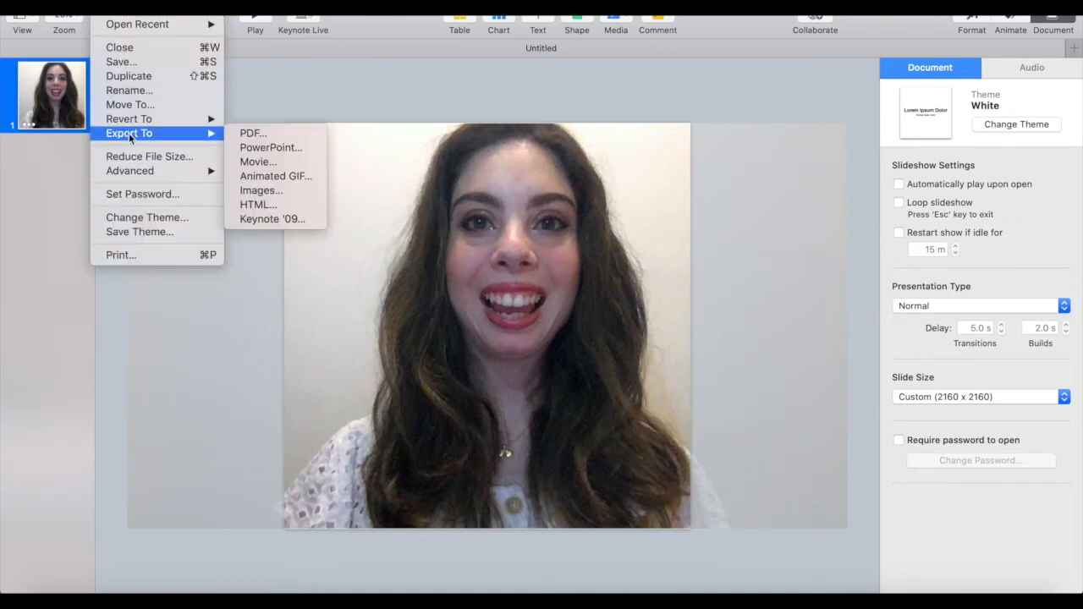
pyautogui.moveTo(258, 163)
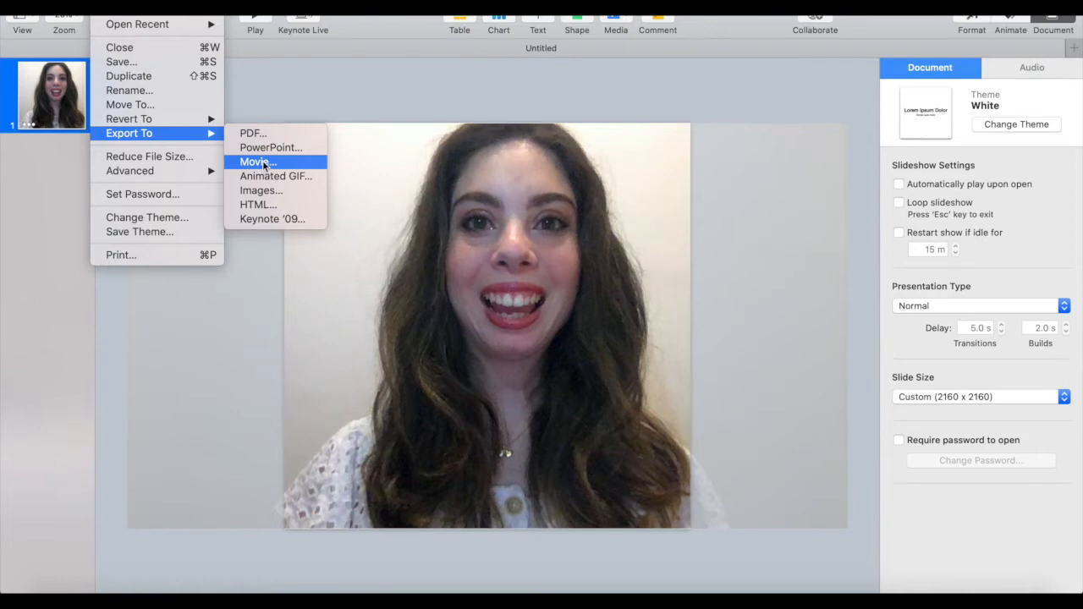
# Export the slide as a self-playing 1080p movie named Square Video File in Downloads
pyautogui.click(256, 162)
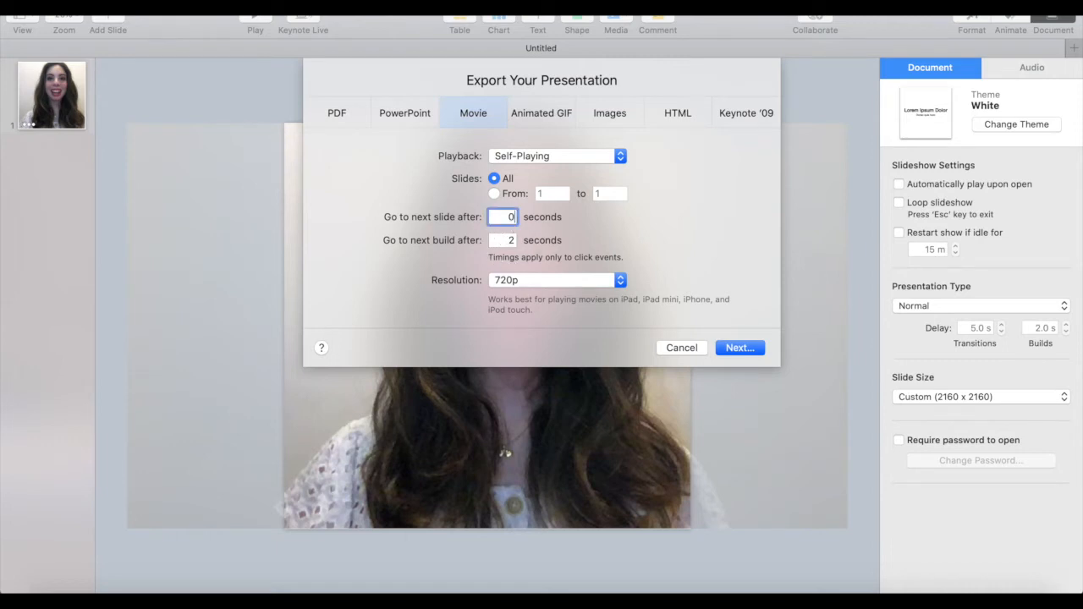
pyautogui.click(503, 240)
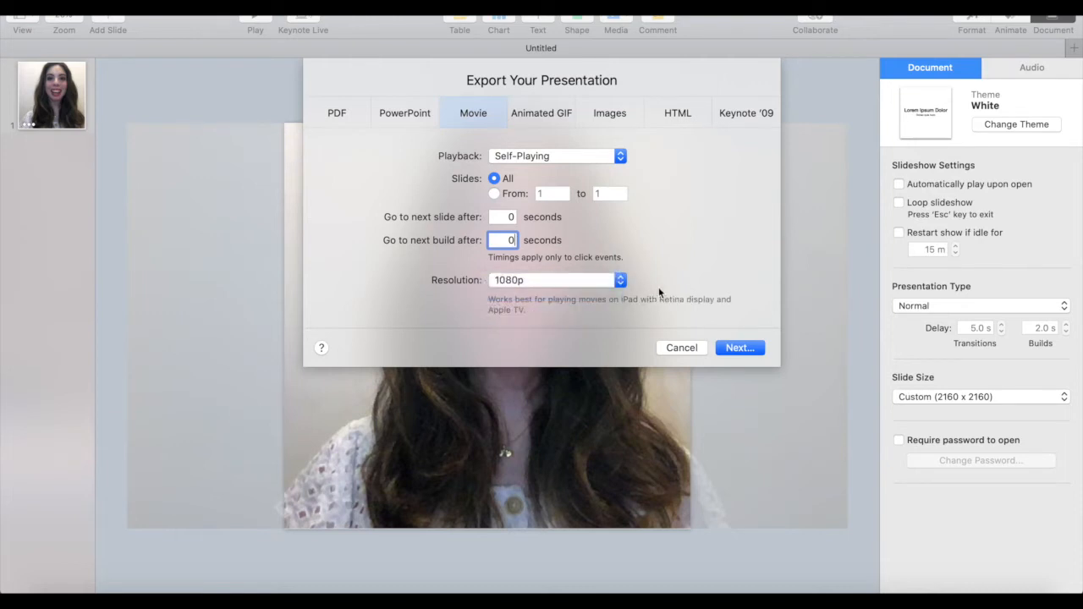
pyautogui.click(680, 348)
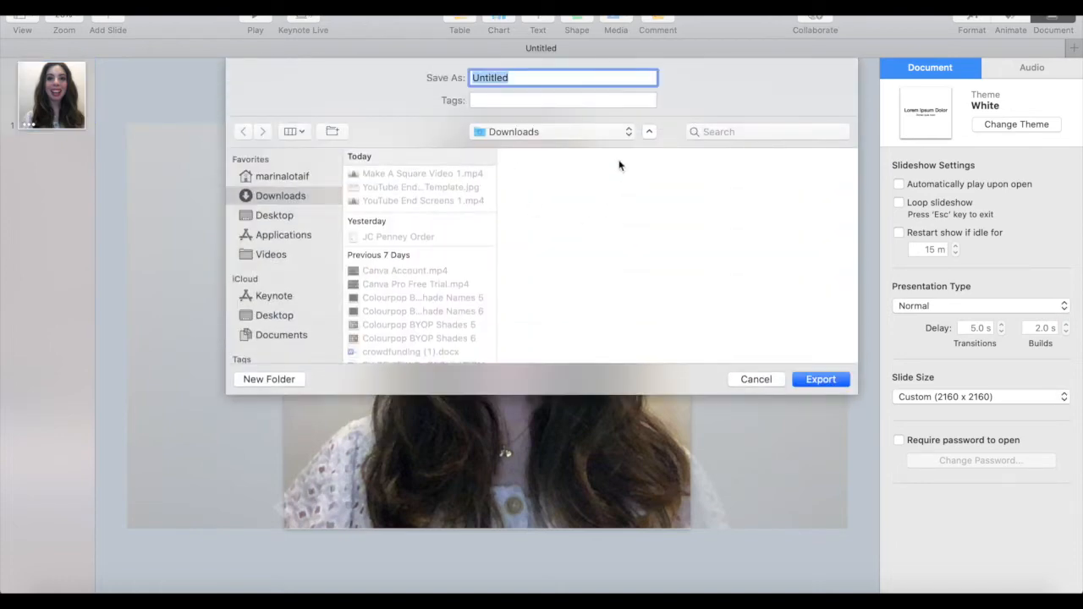
pyautogui.write('Square Video File')
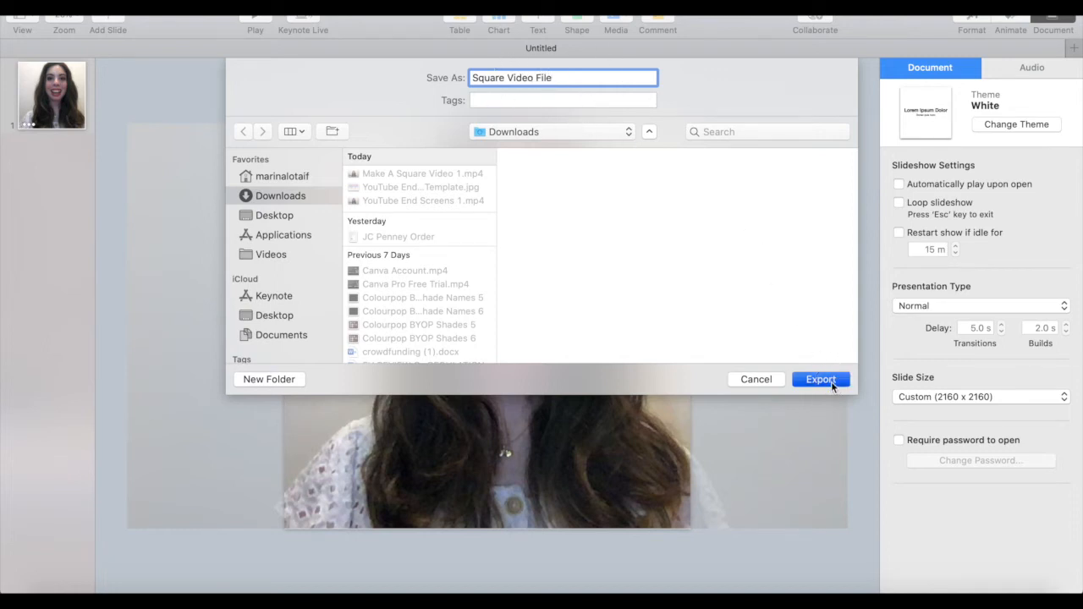
pyautogui.click(819, 379)
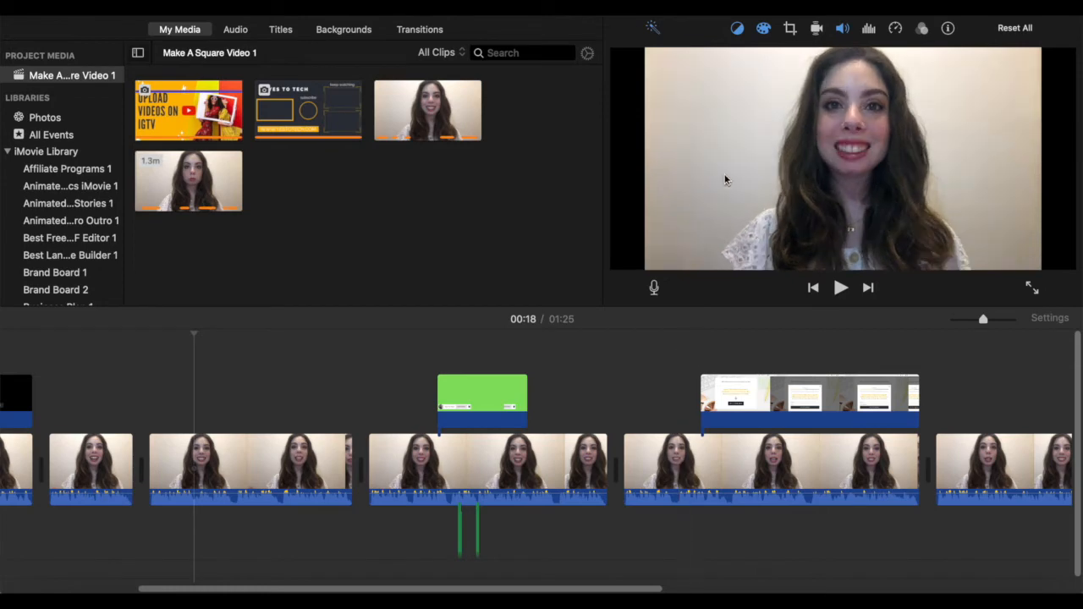
pyautogui.moveTo(692, 219)
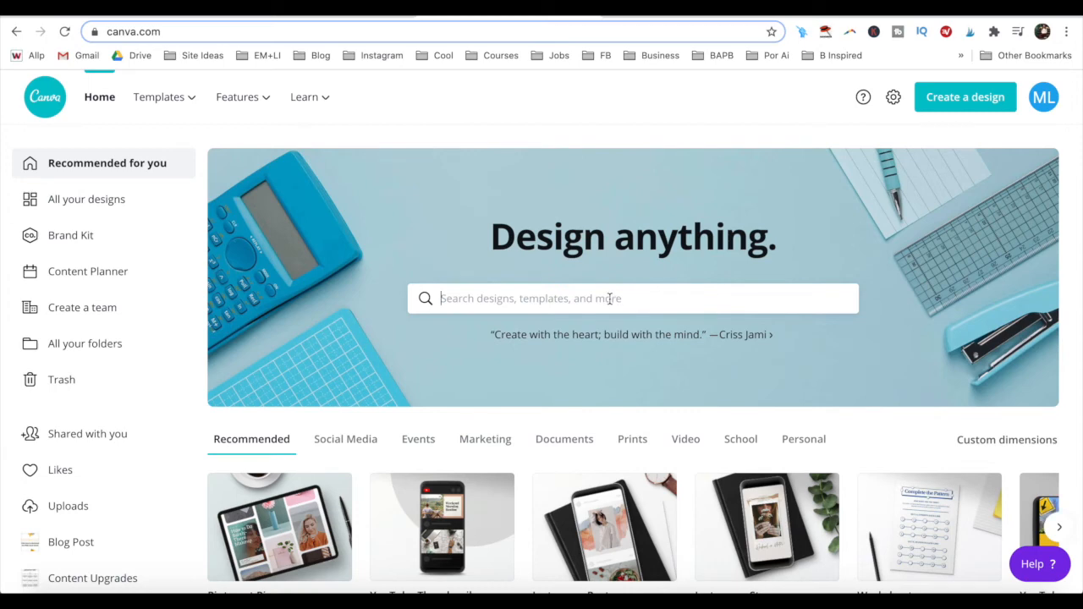
# Search Canva for Instagram Post templates and browse the gallery for the peach quote template
pyautogui.write('instagram post')
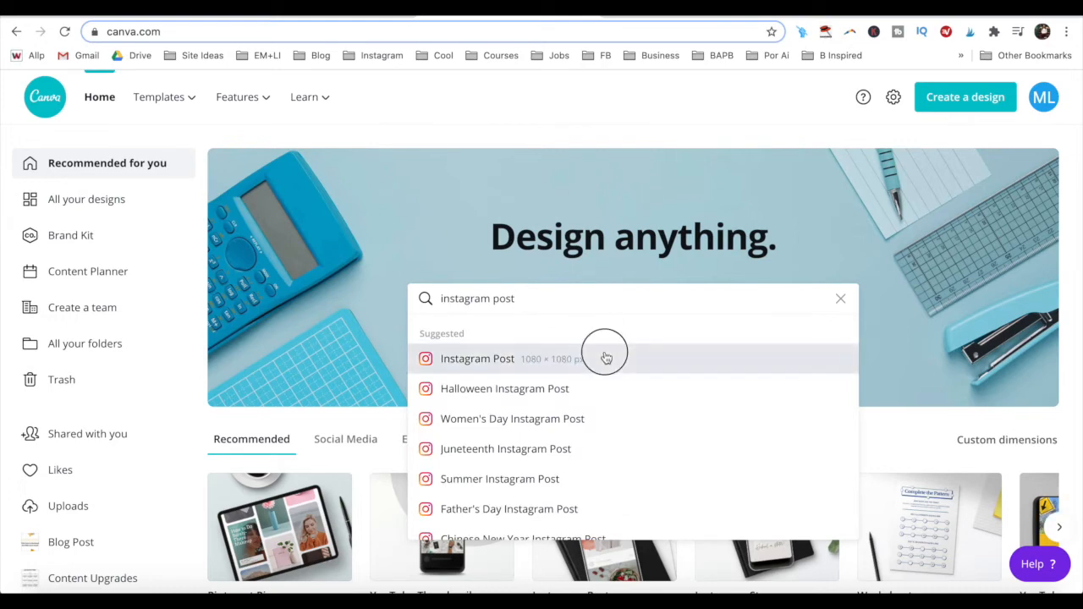
pyautogui.click(477, 358)
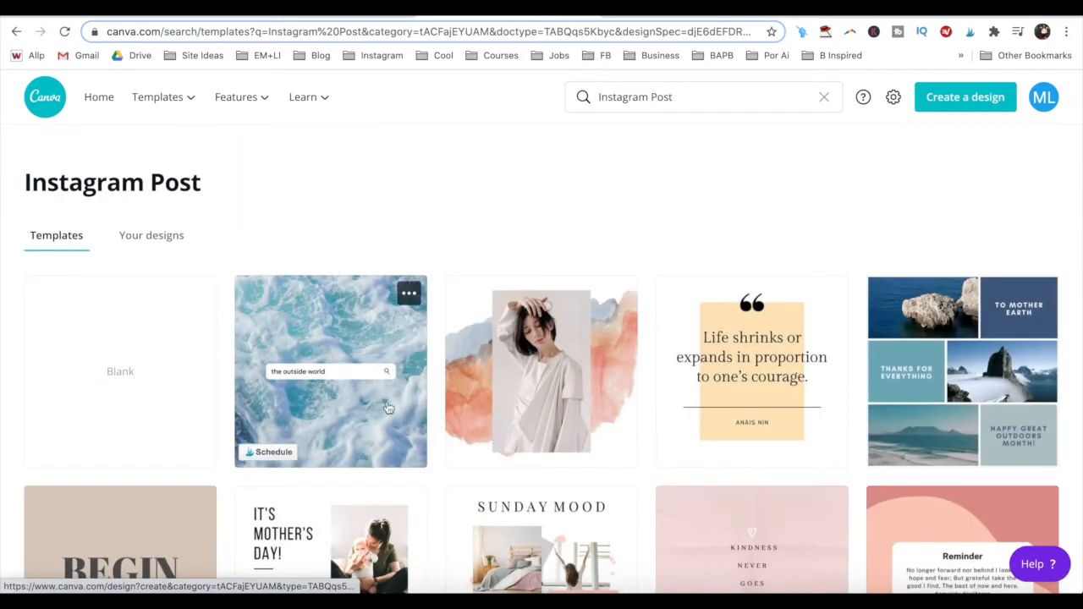
pyautogui.scroll(-3)
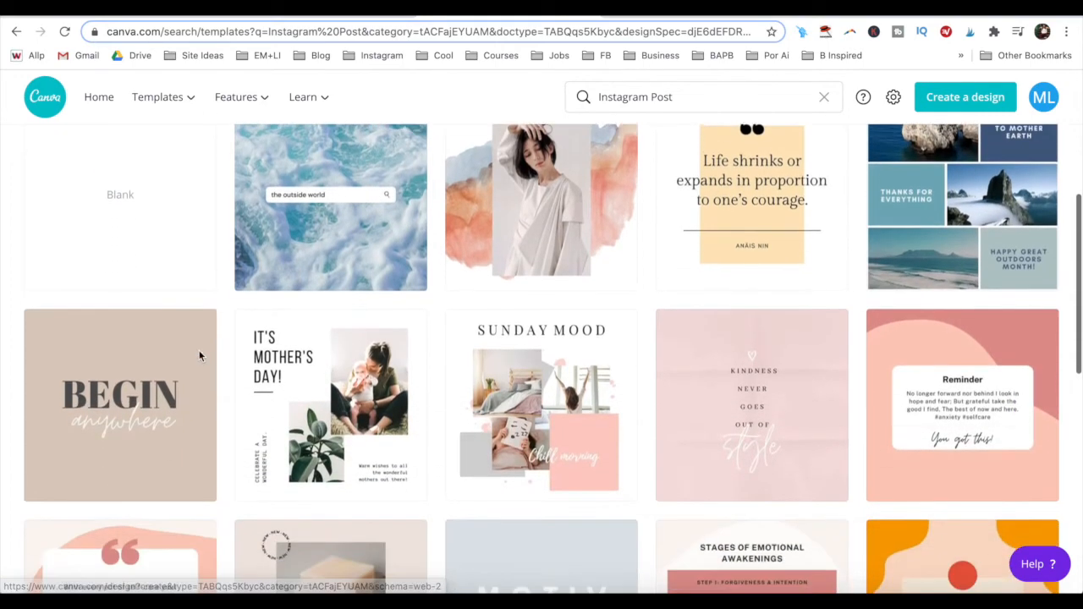
pyautogui.scroll(-3)
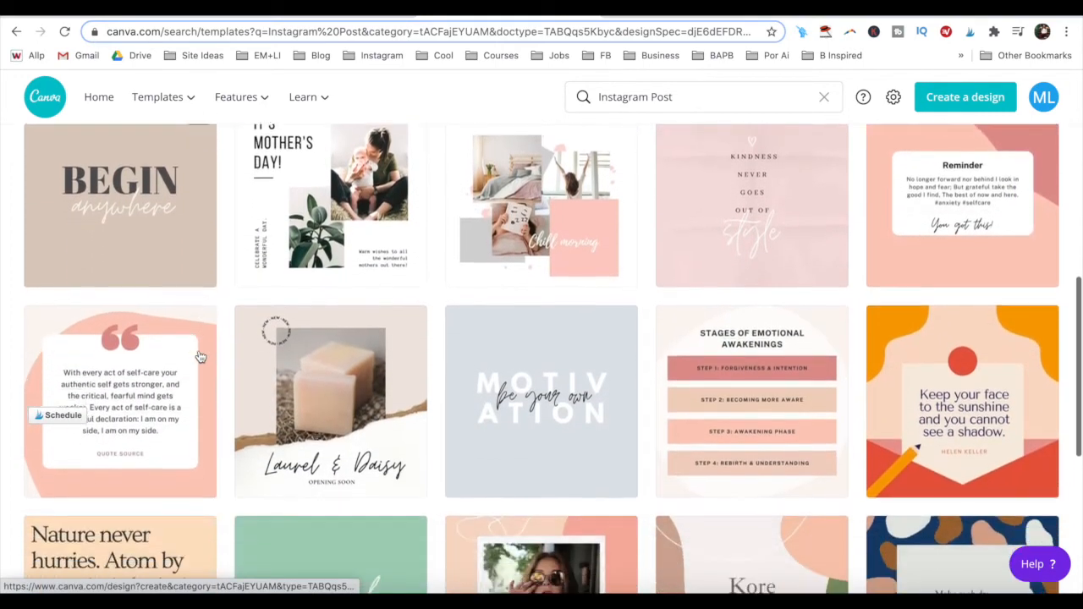
pyautogui.scroll(-3)
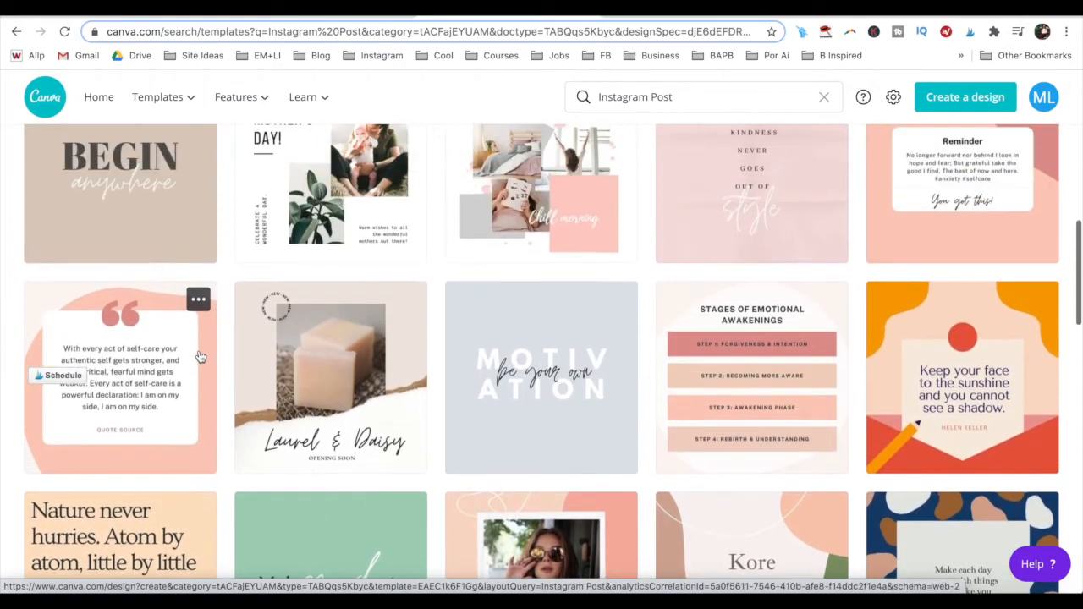
pyautogui.scroll(-3)
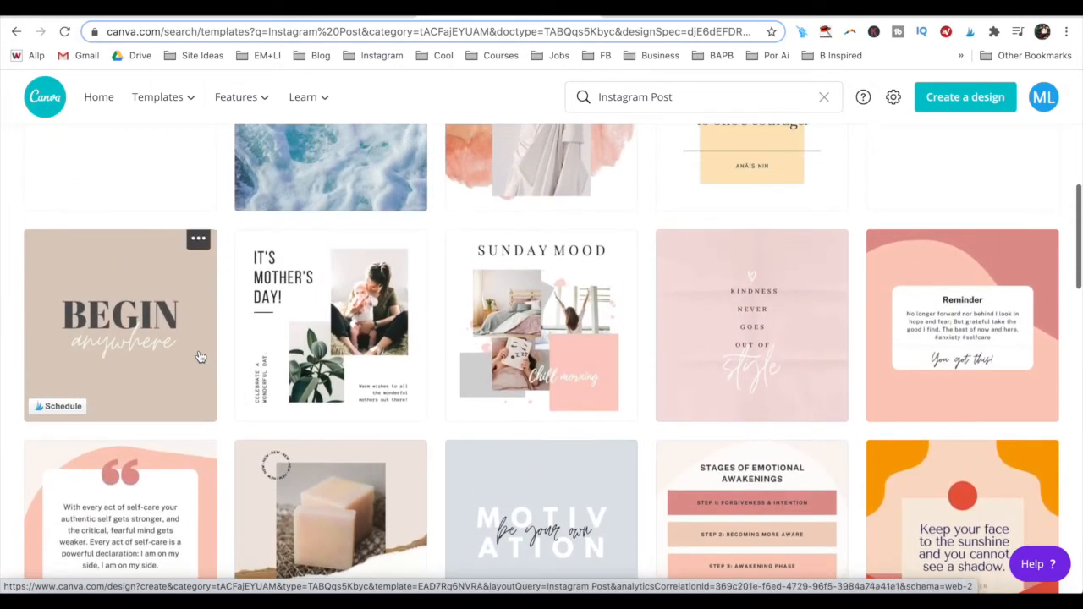
pyautogui.scroll(3)
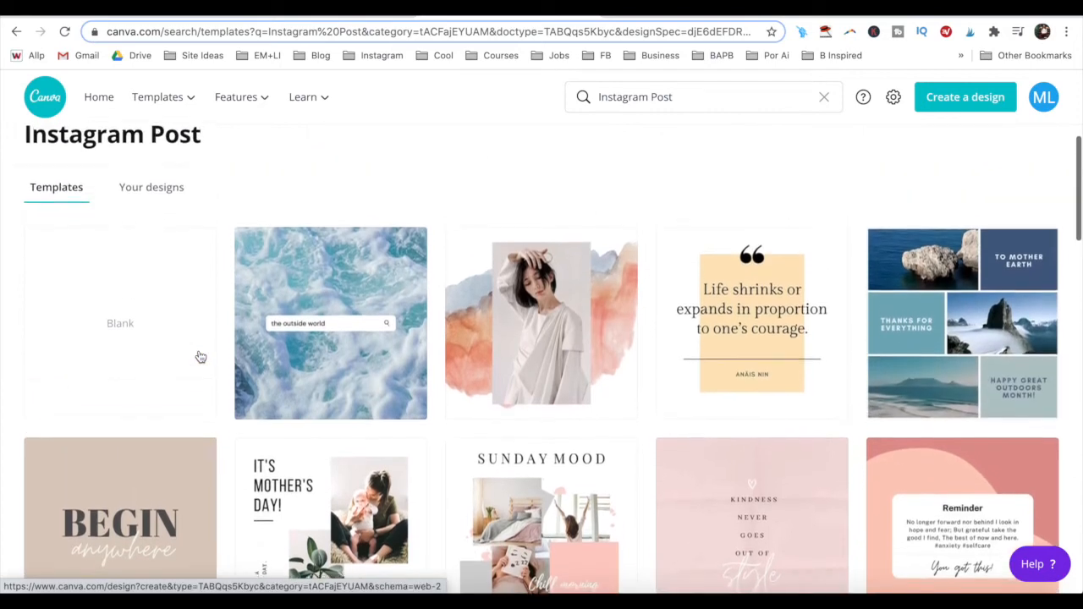
pyautogui.scroll(-3)
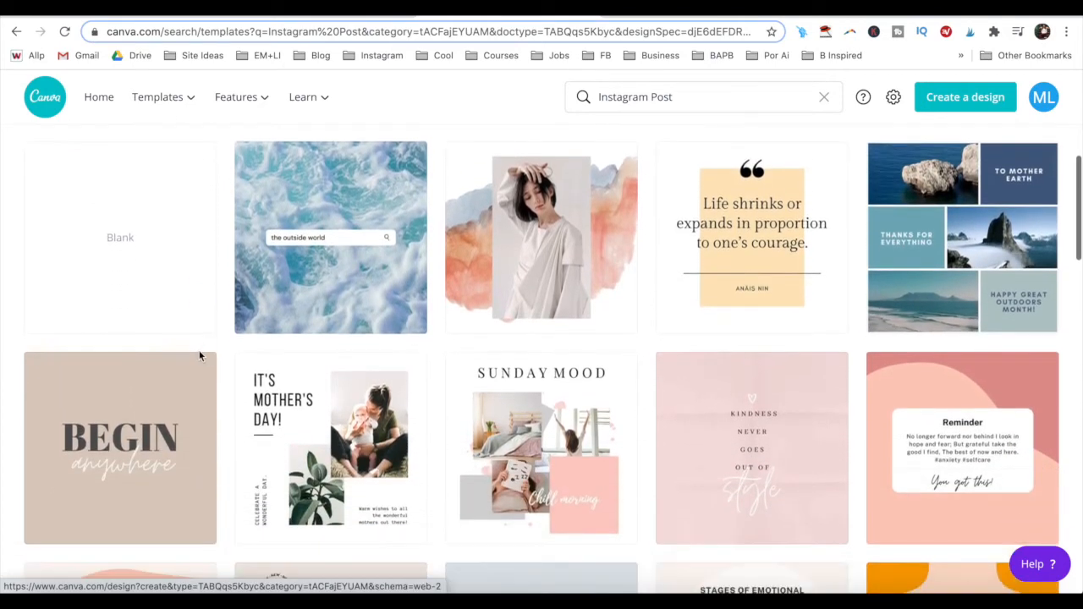
pyautogui.scroll(-3)
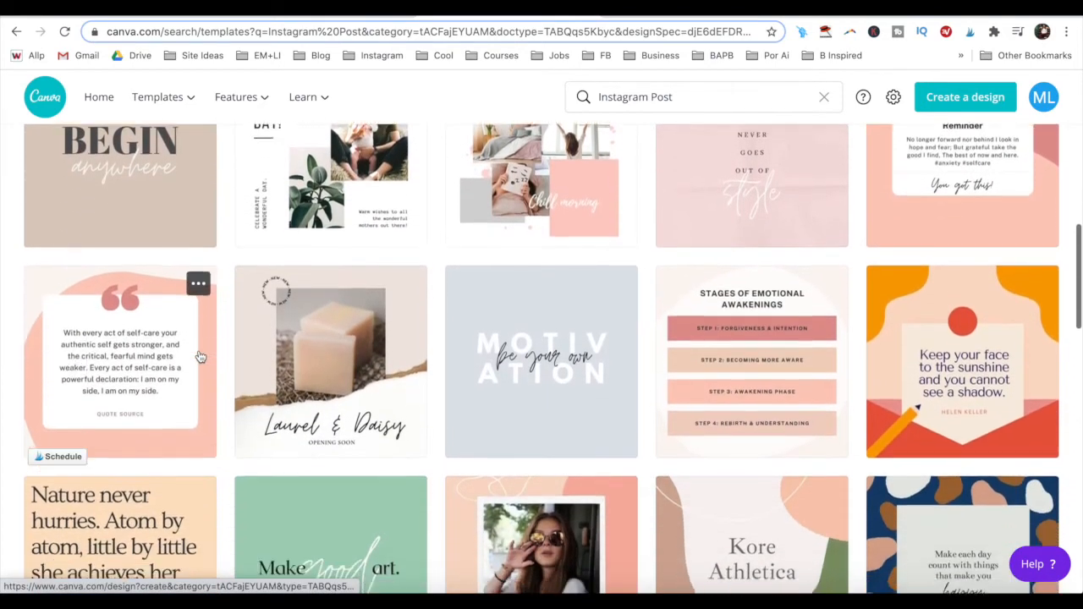
pyautogui.scroll(-3)
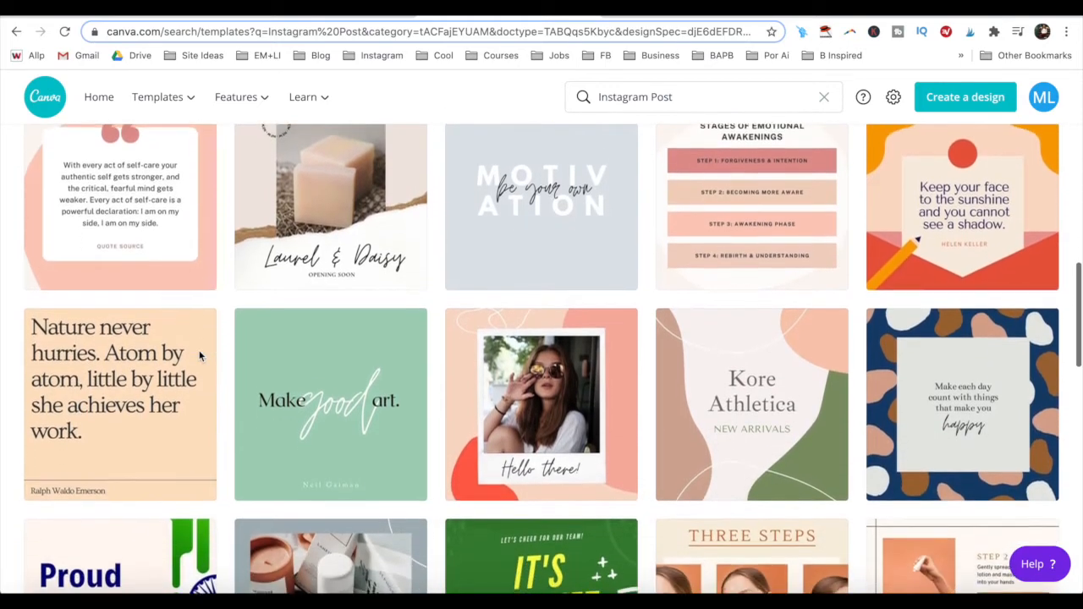
pyautogui.scroll(-3)
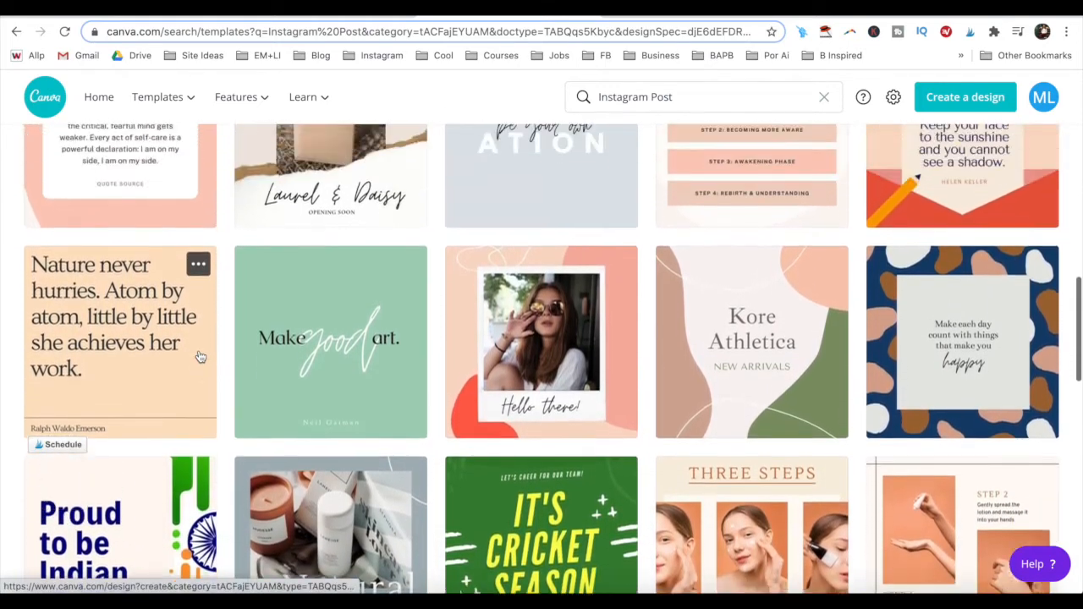
pyautogui.scroll(3)
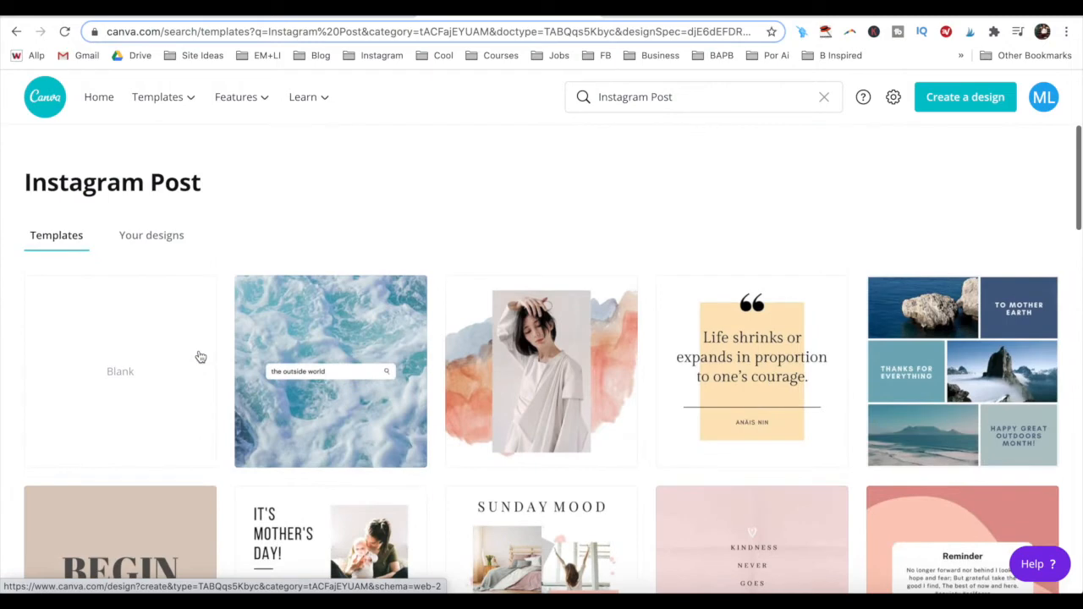
pyautogui.moveTo(195, 345)
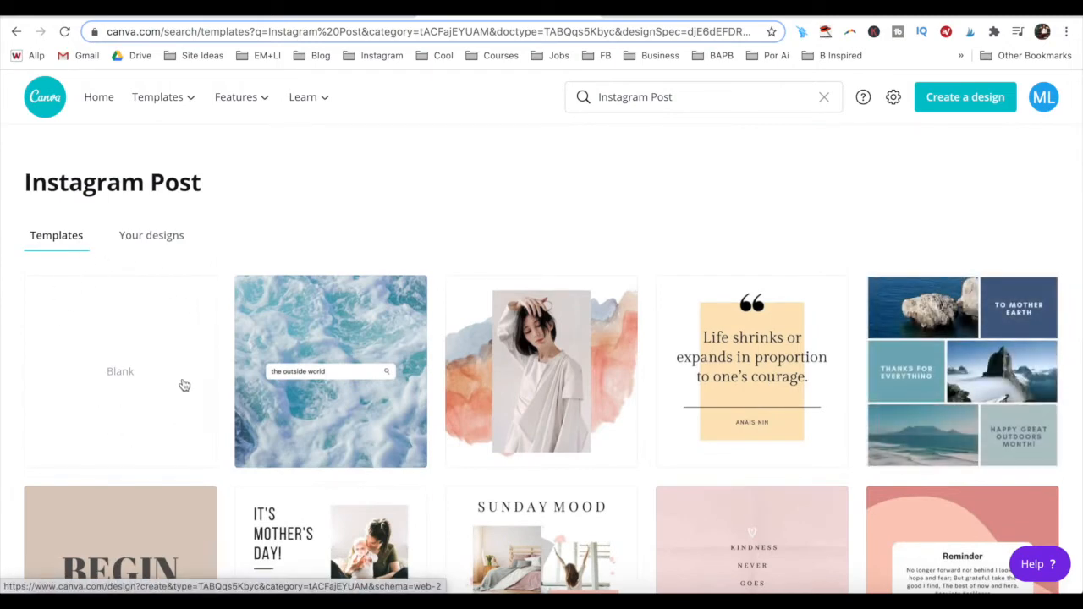
pyautogui.moveTo(51, 357)
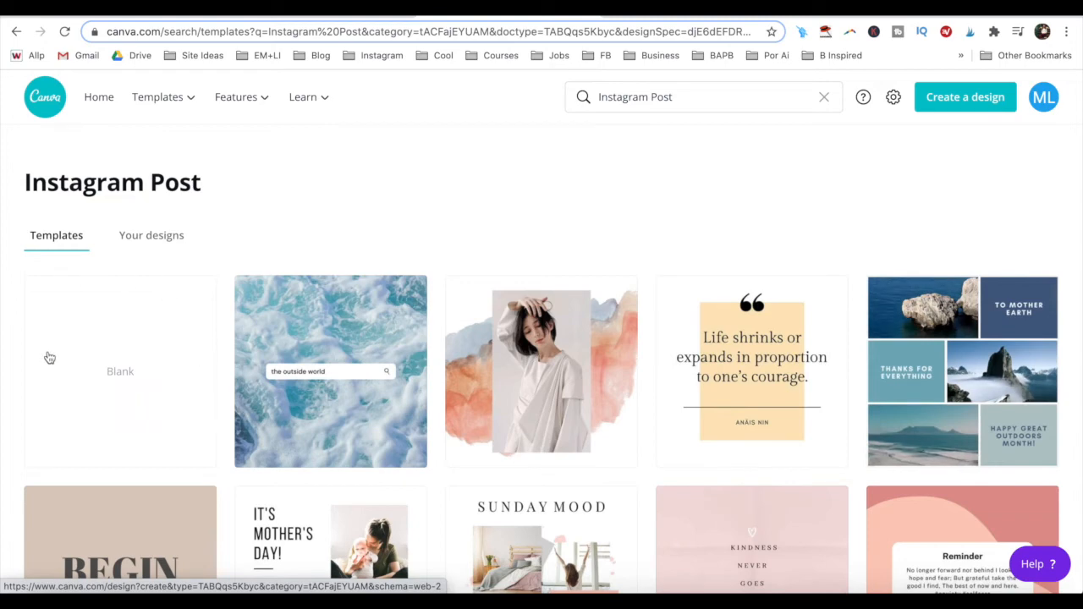
pyautogui.scroll(-3)
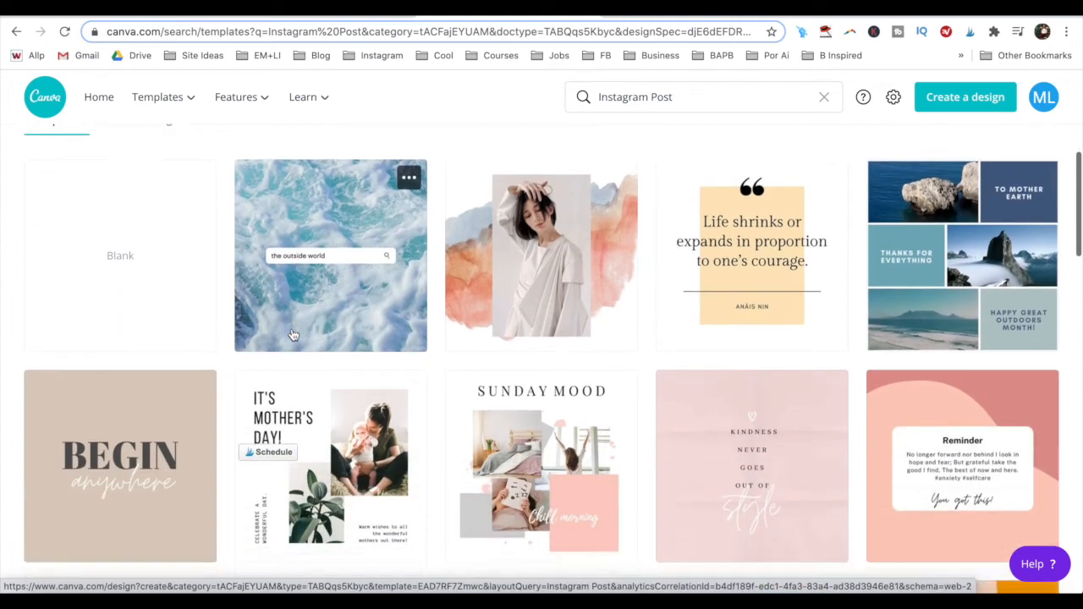
pyautogui.scroll(-3)
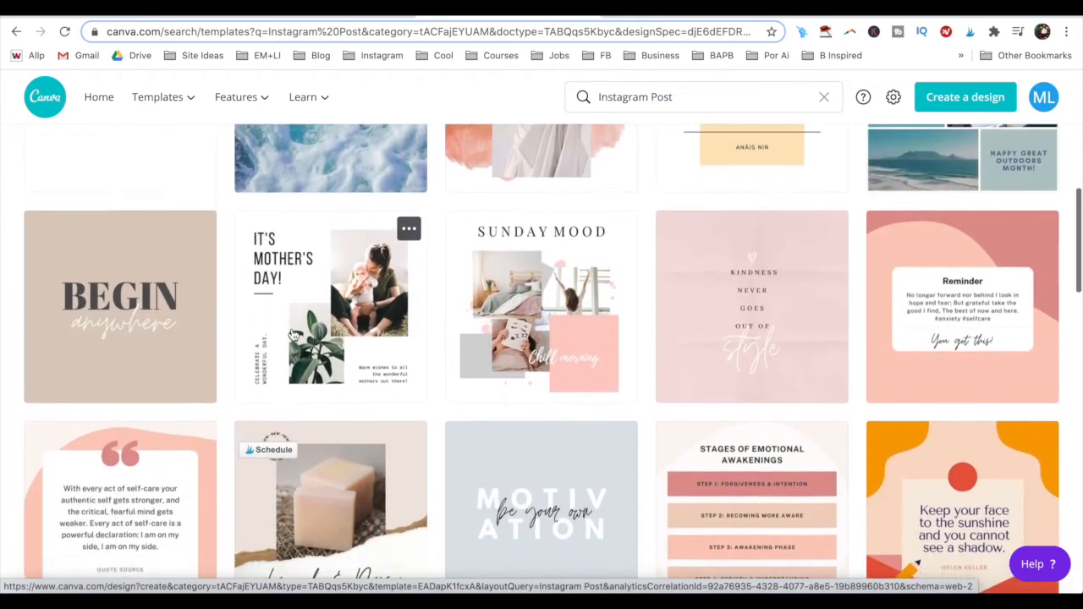
pyautogui.scroll(-3)
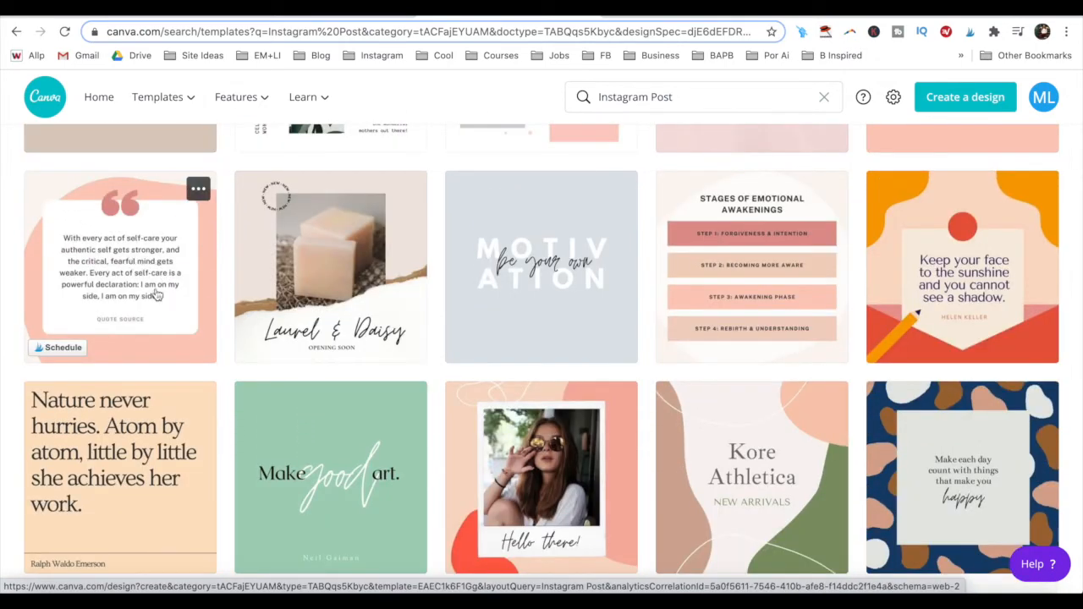
pyautogui.moveTo(208, 290)
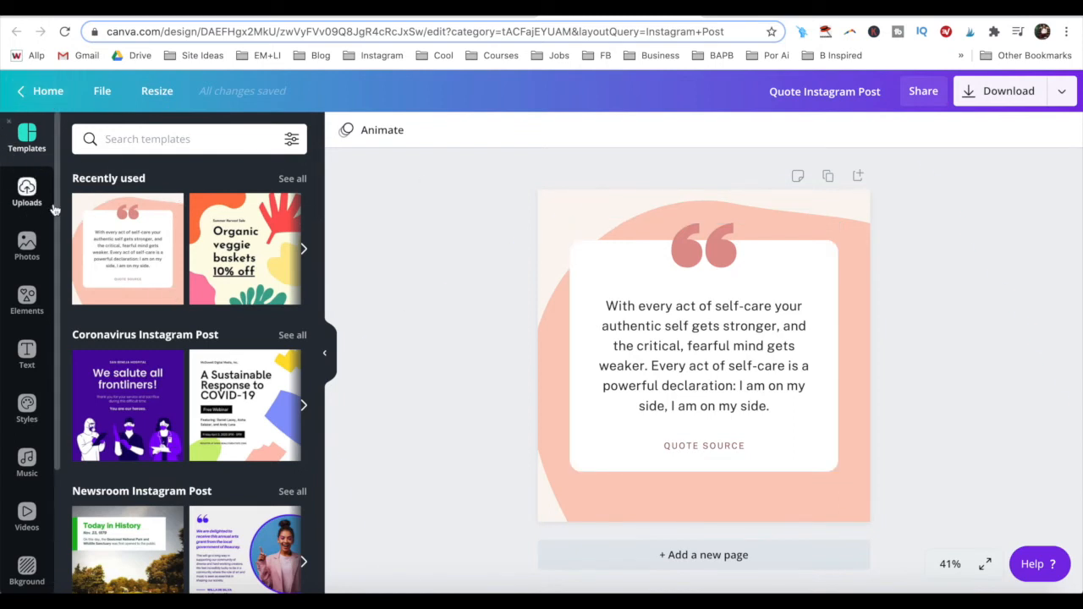
# Open the peach self-care quote template and select its sample quote text
pyautogui.scroll(-3)
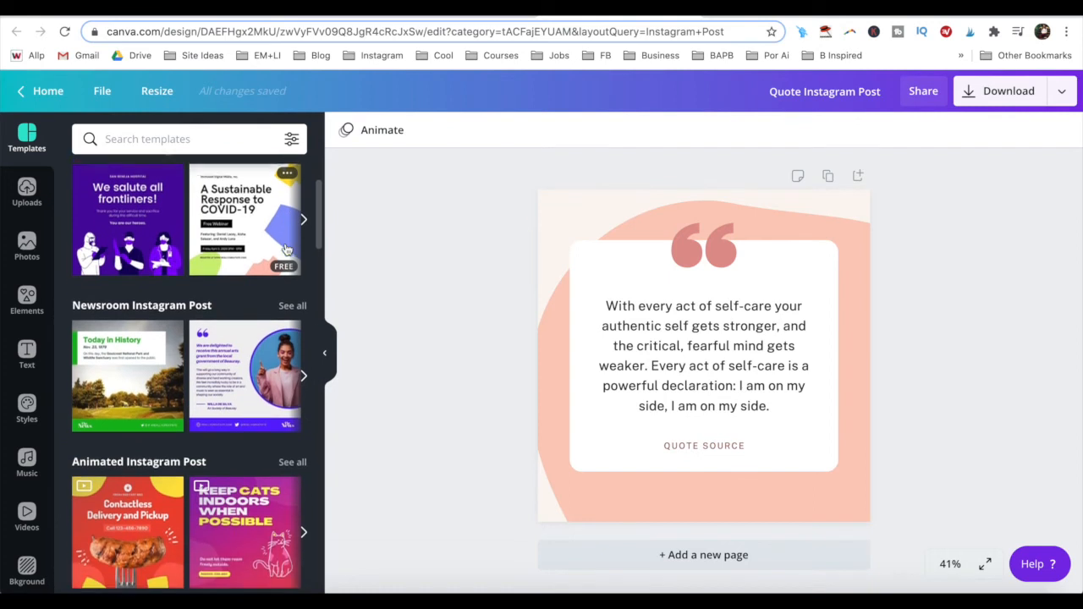
pyautogui.scroll(-3)
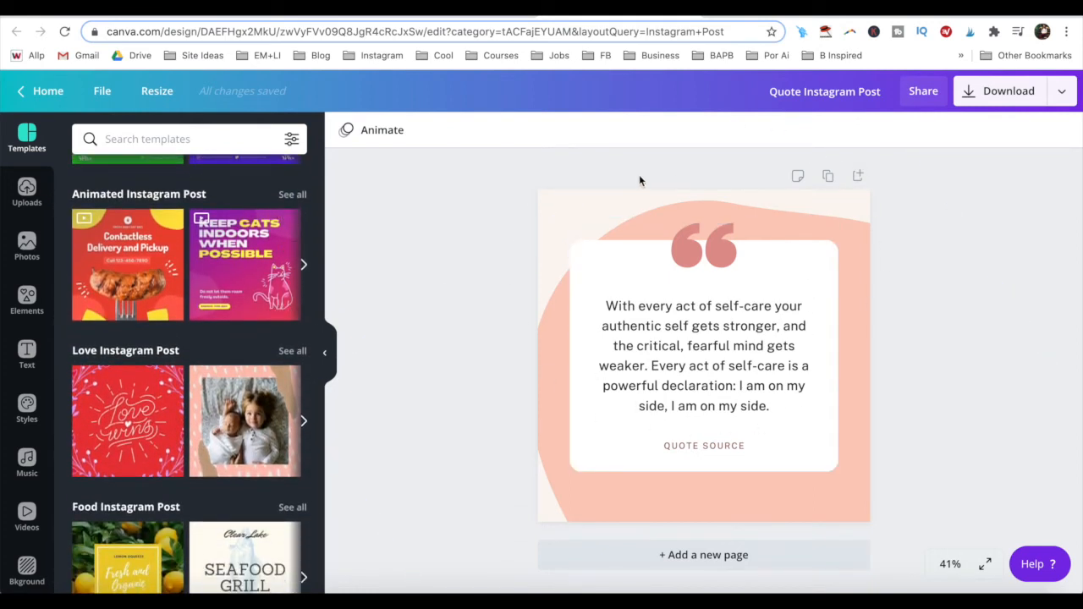
pyautogui.click(703, 355)
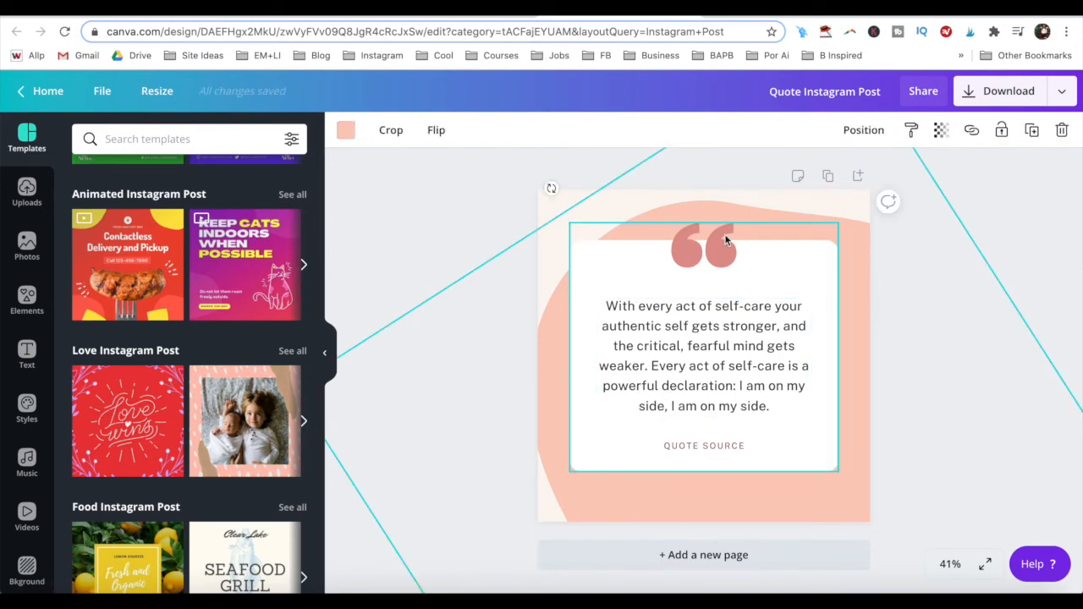
pyautogui.click(703, 245)
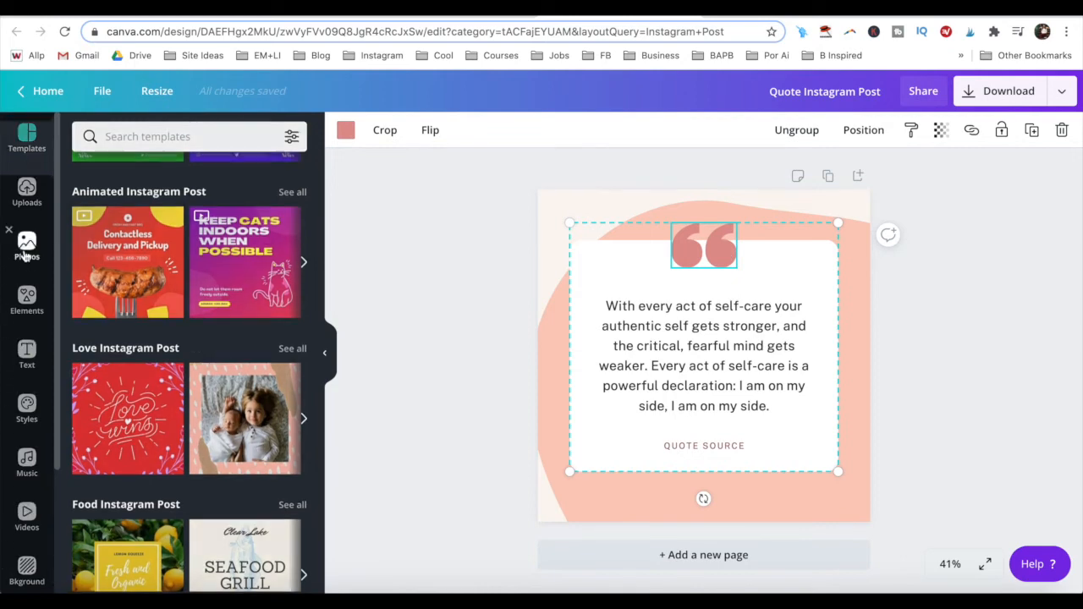
# Remove the quote text, leaving the blank white card with its quotation marks
pyautogui.click(27, 301)
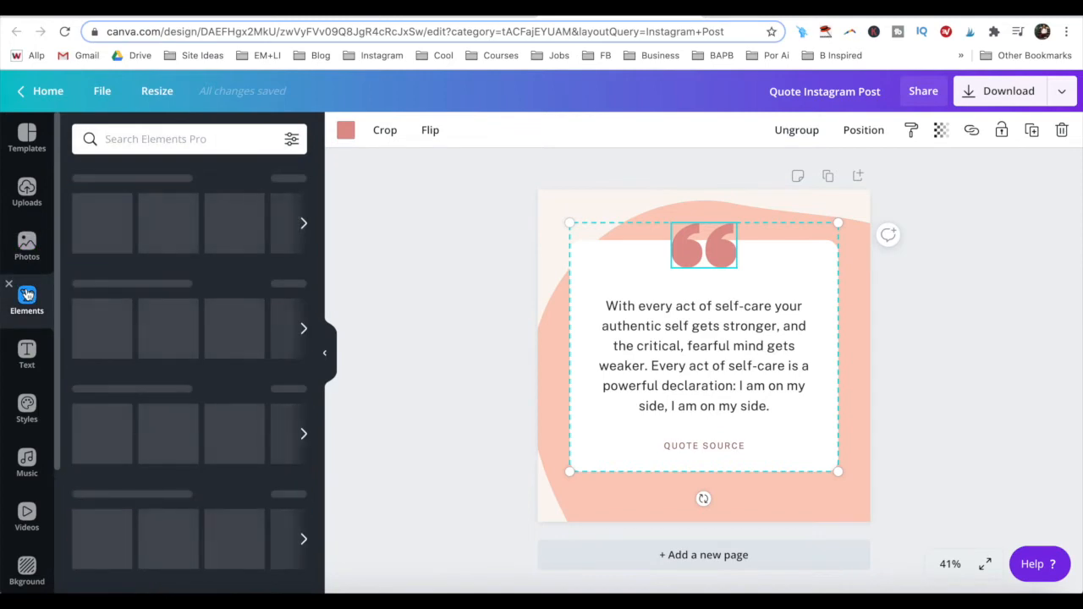
pyautogui.click(27, 356)
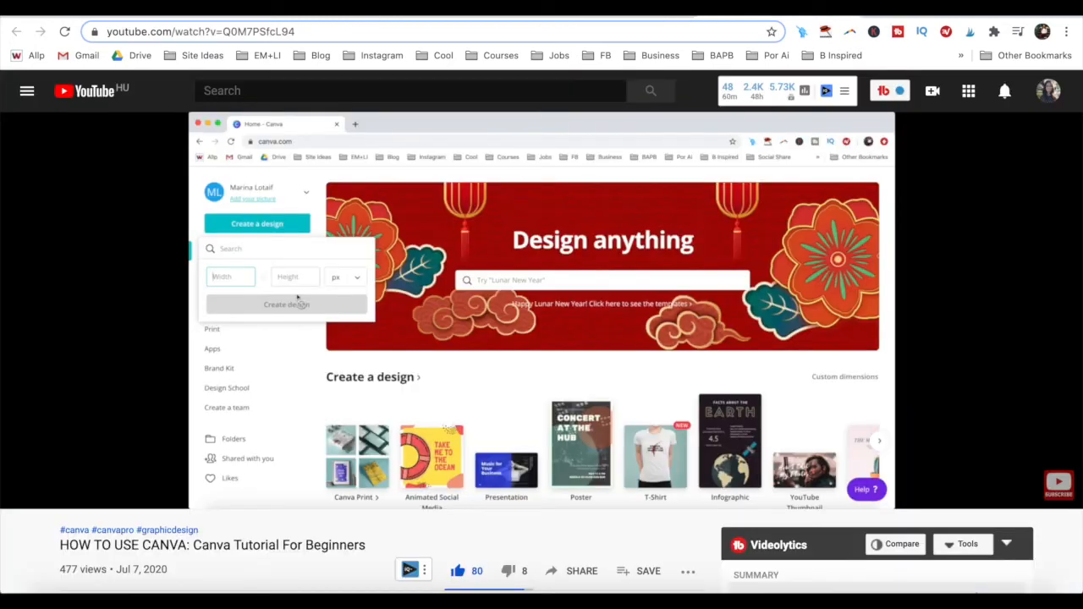
pyautogui.click(345, 277)
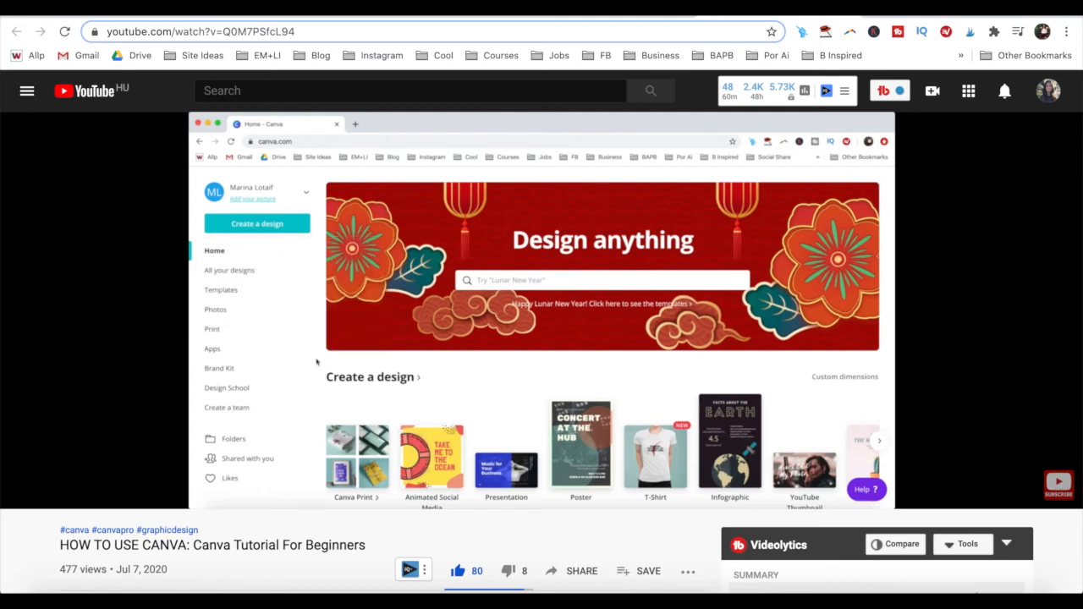
pyautogui.click(230, 271)
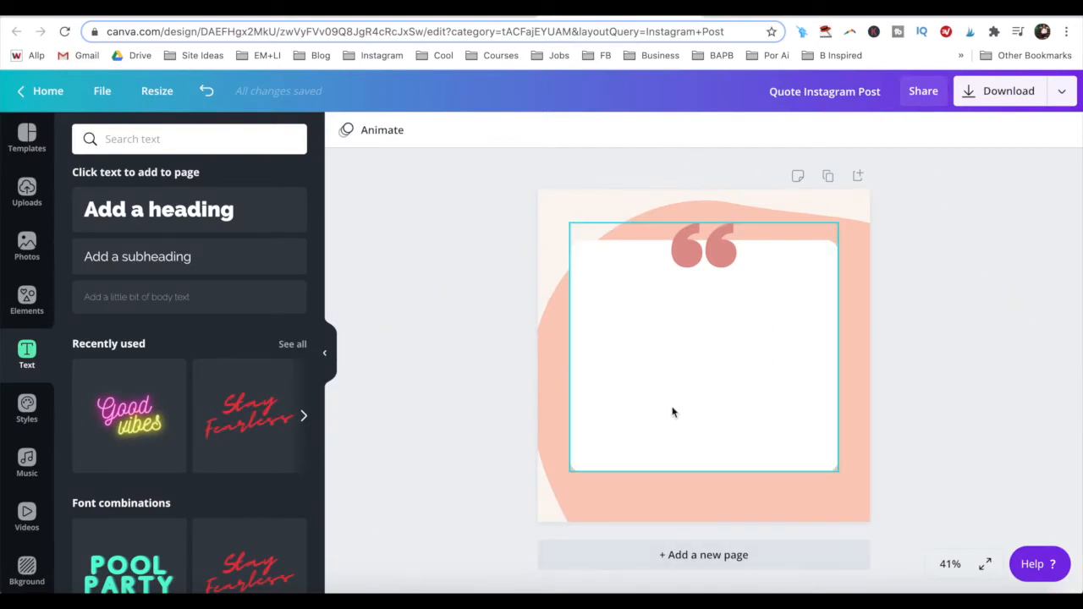
pyautogui.moveTo(731, 387)
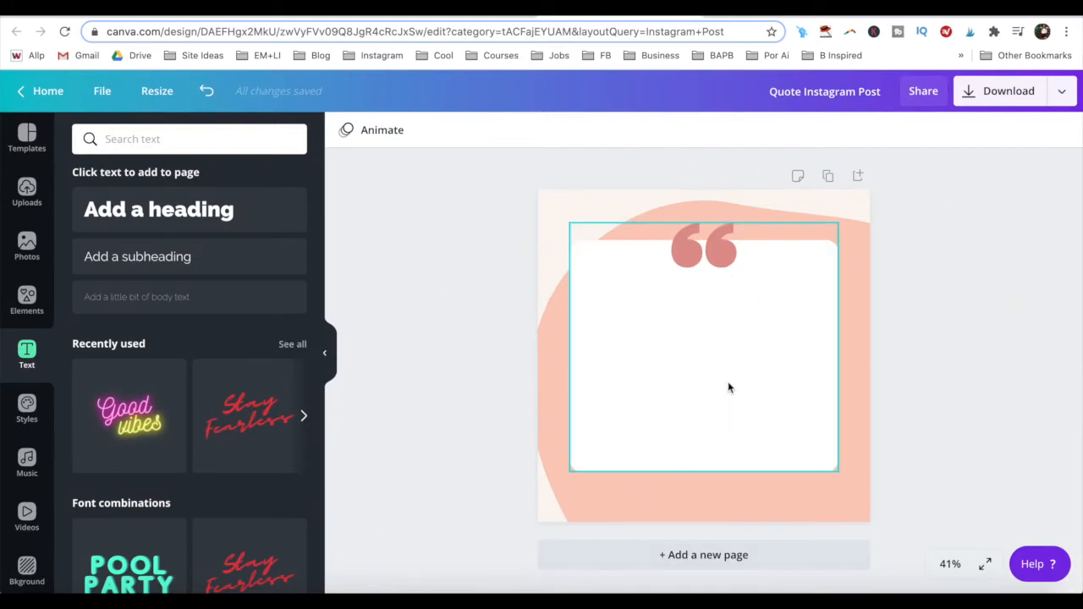
pyautogui.moveTo(700, 350)
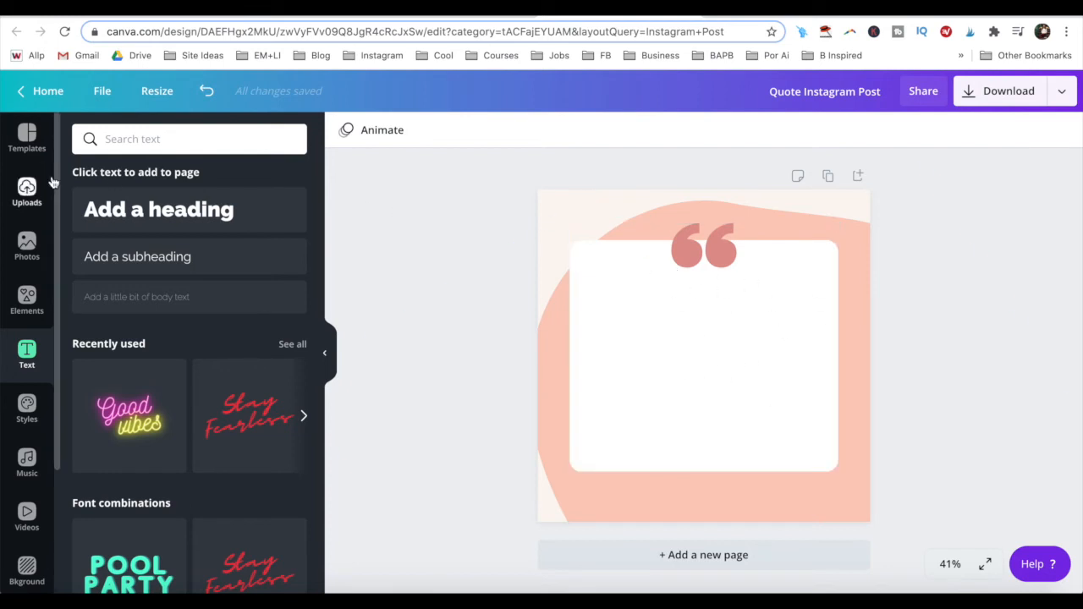
# Upload the exported Square Video File MP4 from Downloads into Canva
pyautogui.click(27, 189)
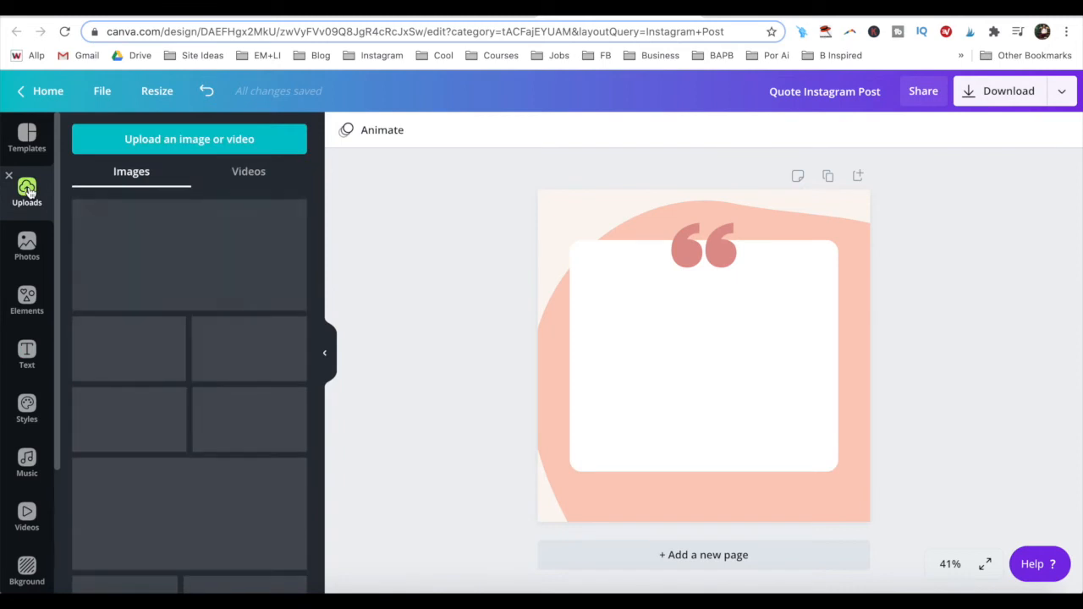
pyautogui.click(27, 190)
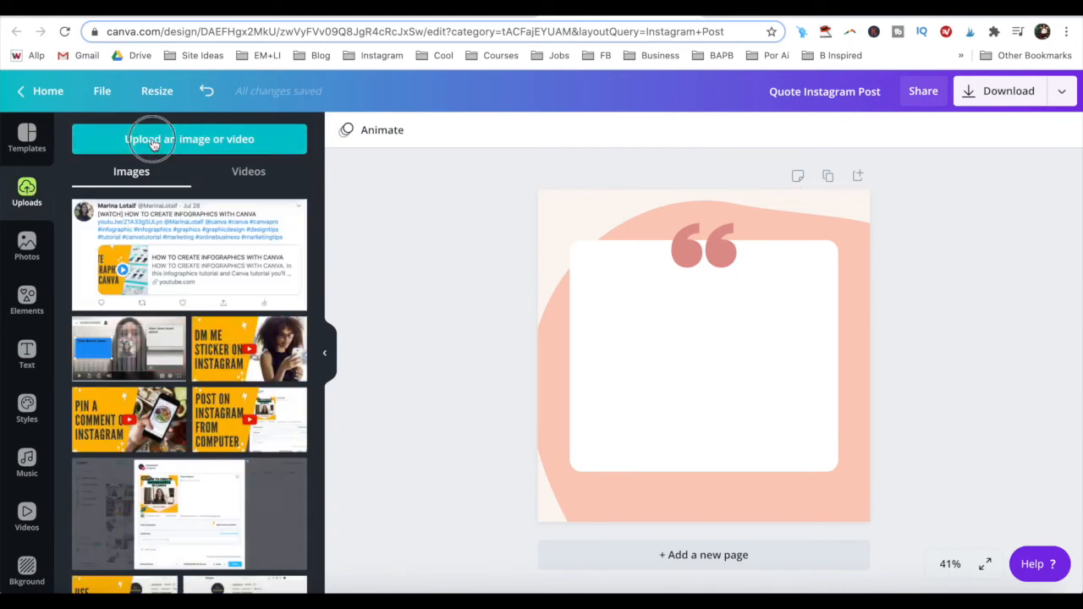
pyautogui.click(190, 139)
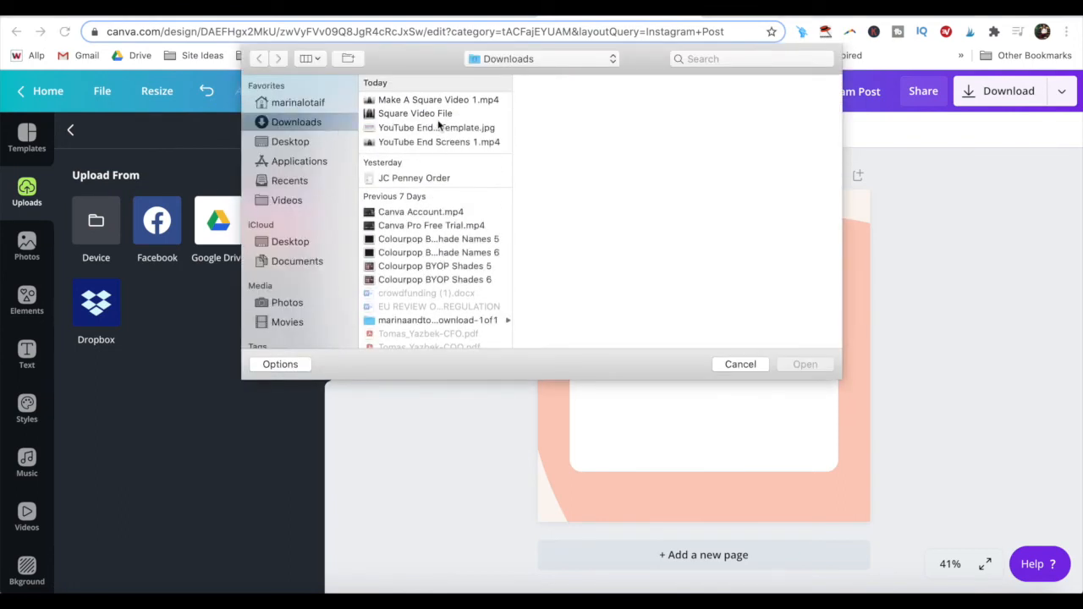
pyautogui.click(440, 98)
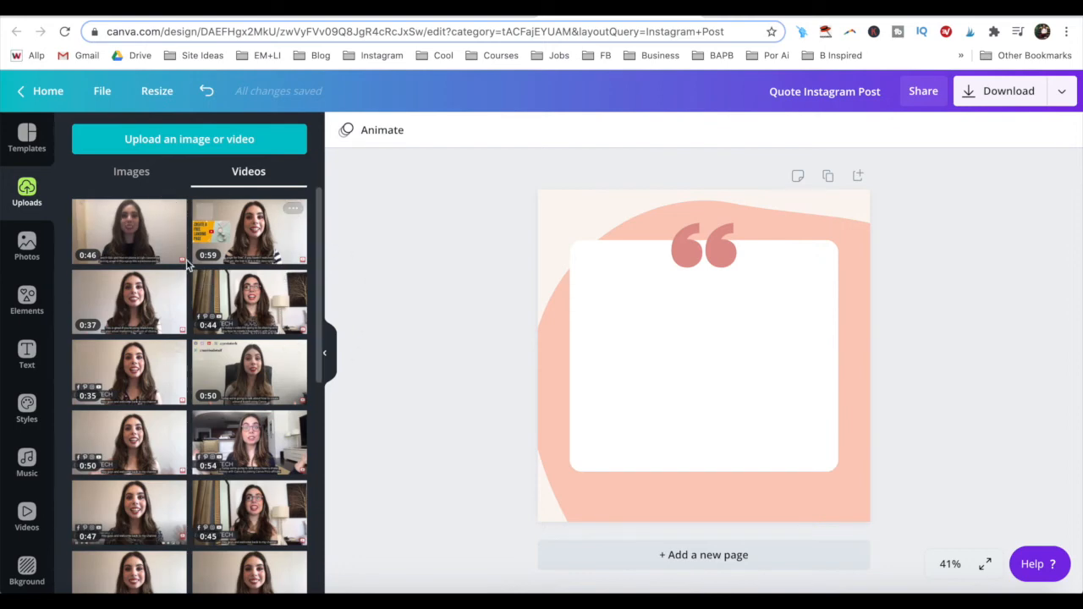
pyautogui.moveTo(162, 236)
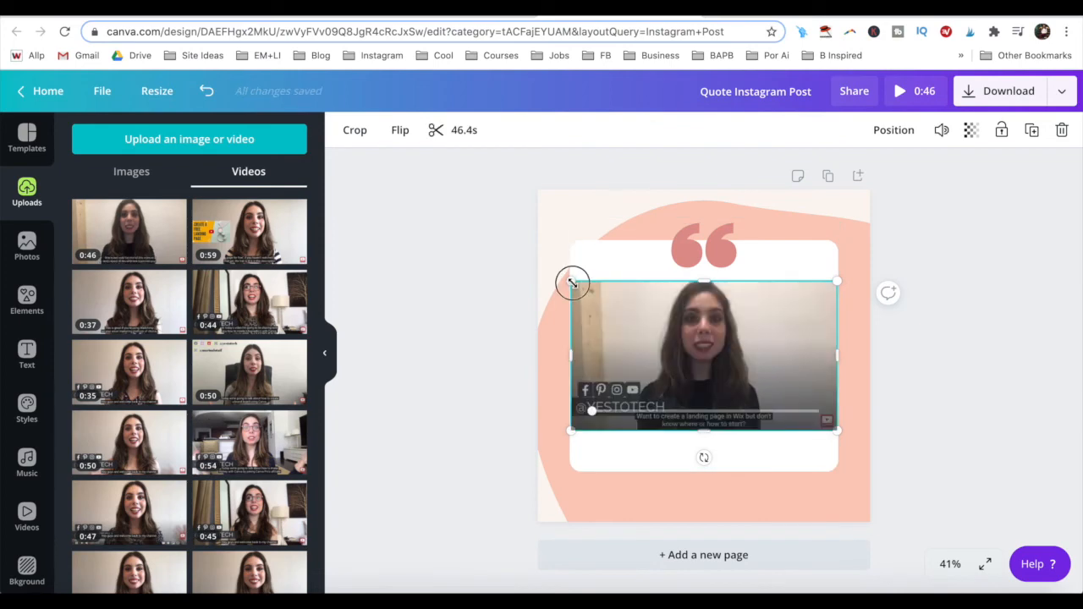
# Place the video inside the white quote card and resize it to fit beneath the quotation marks
pyautogui.moveTo(572, 284); pyautogui.dragTo(420, 165)
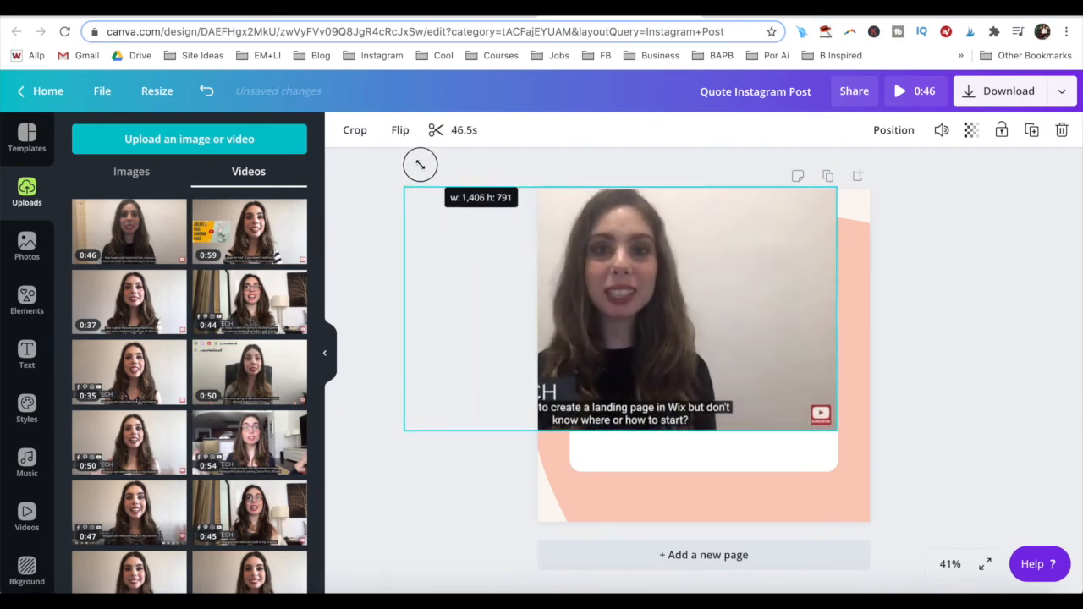
pyautogui.click(619, 308)
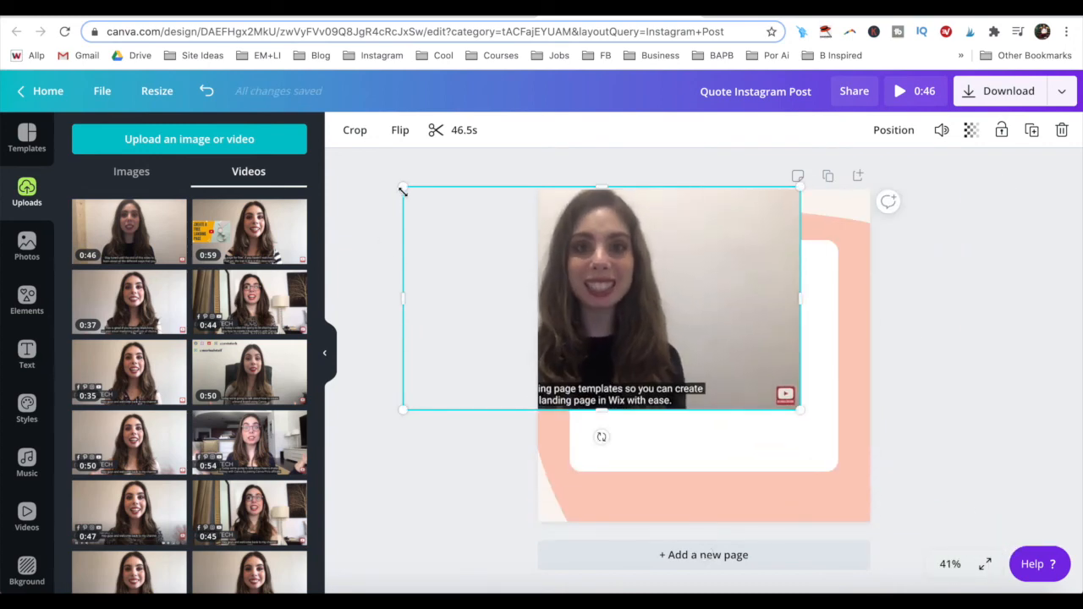
pyautogui.moveTo(404, 186); pyautogui.dragTo(579, 308)
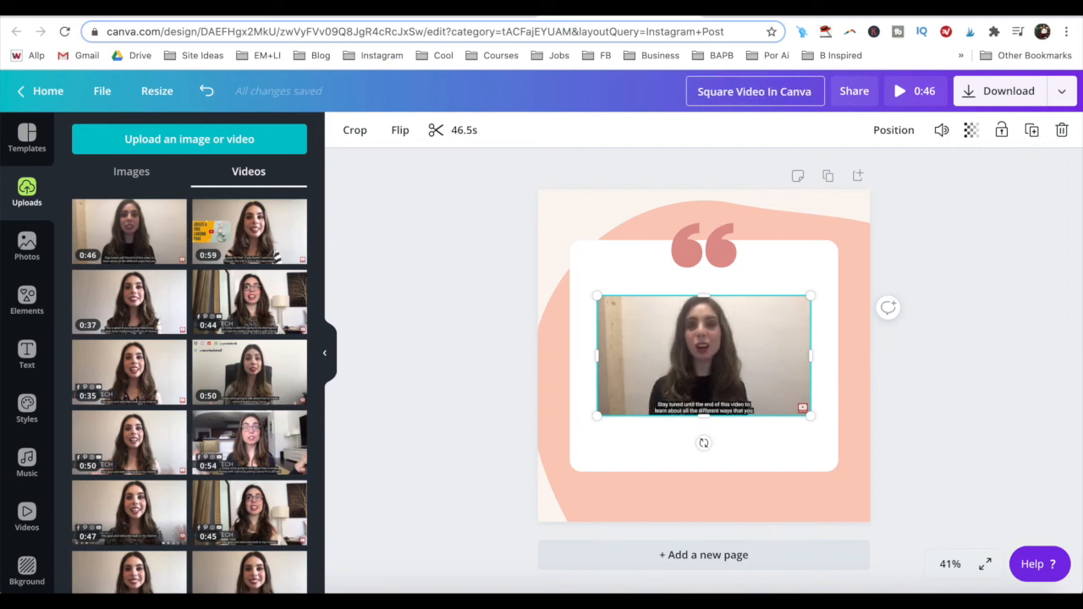
# Download the finished post as an MP4 video
pyautogui.click(1008, 91)
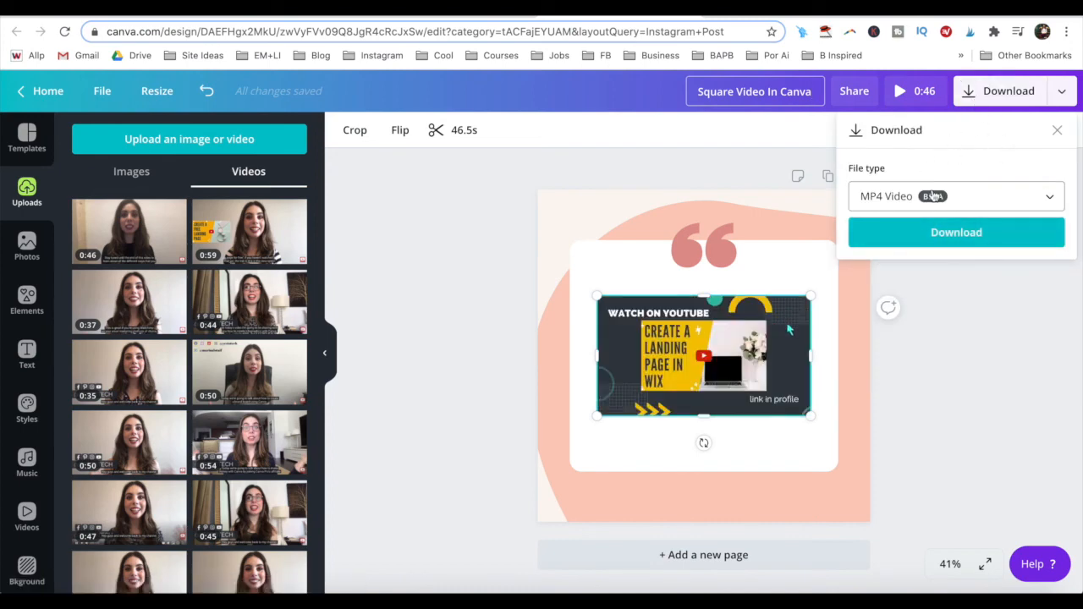
pyautogui.moveTo(956, 231)
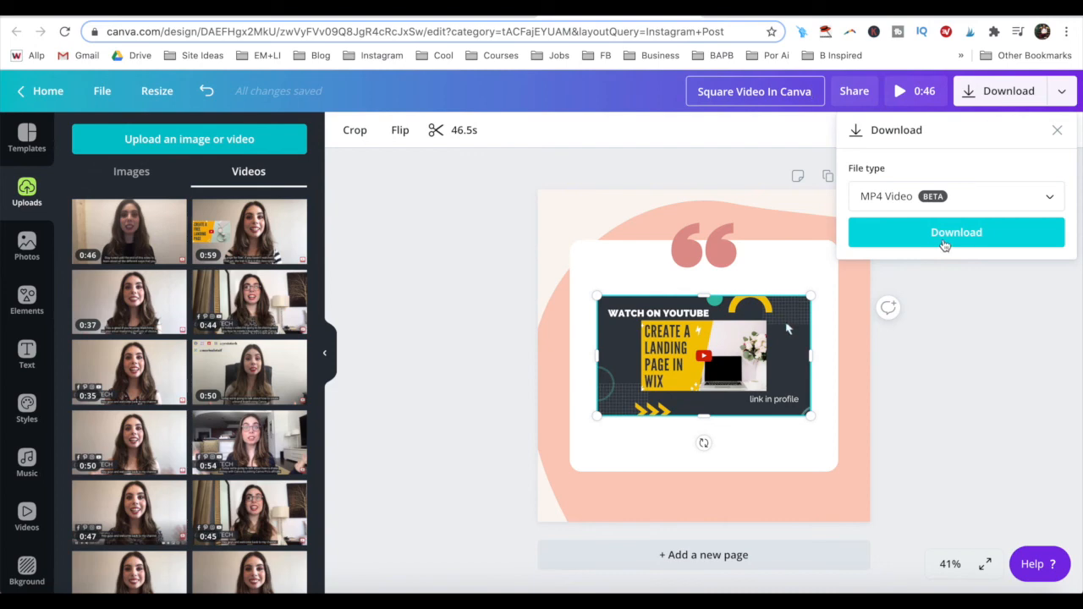
pyautogui.click(956, 232)
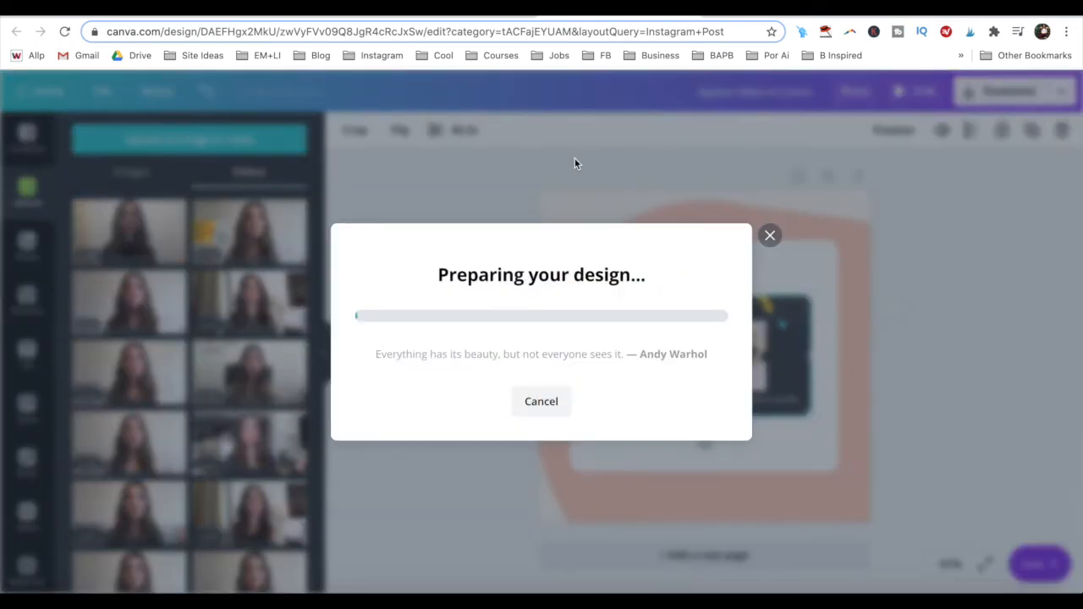
pyautogui.moveTo(603, 132)
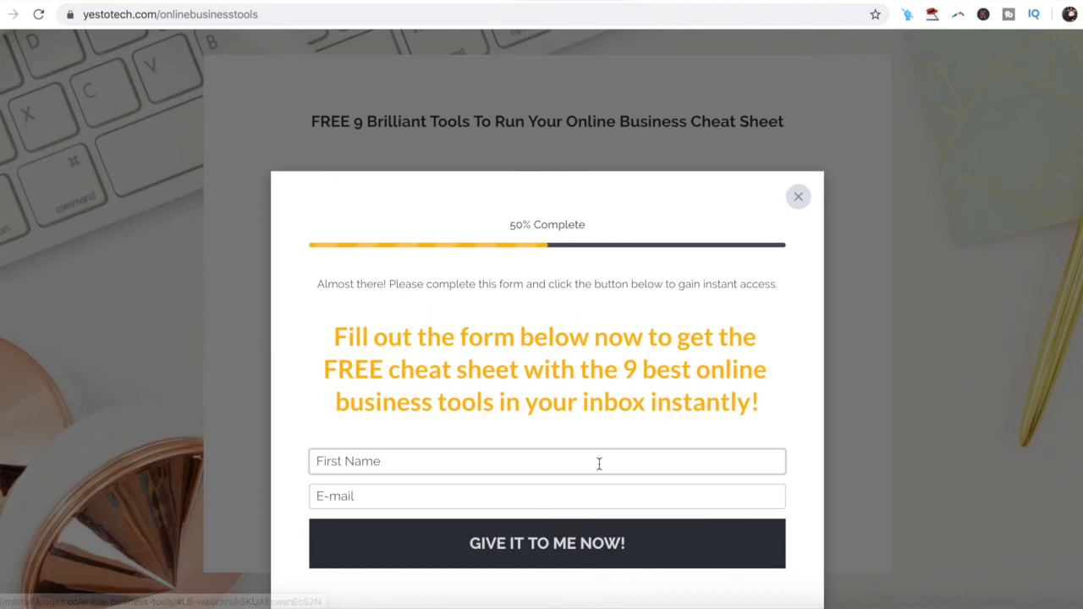
# Enter first name 'Marina' and an email ending in '.com' into the cheat-sheet sign-up form
pyautogui.write('Marina')
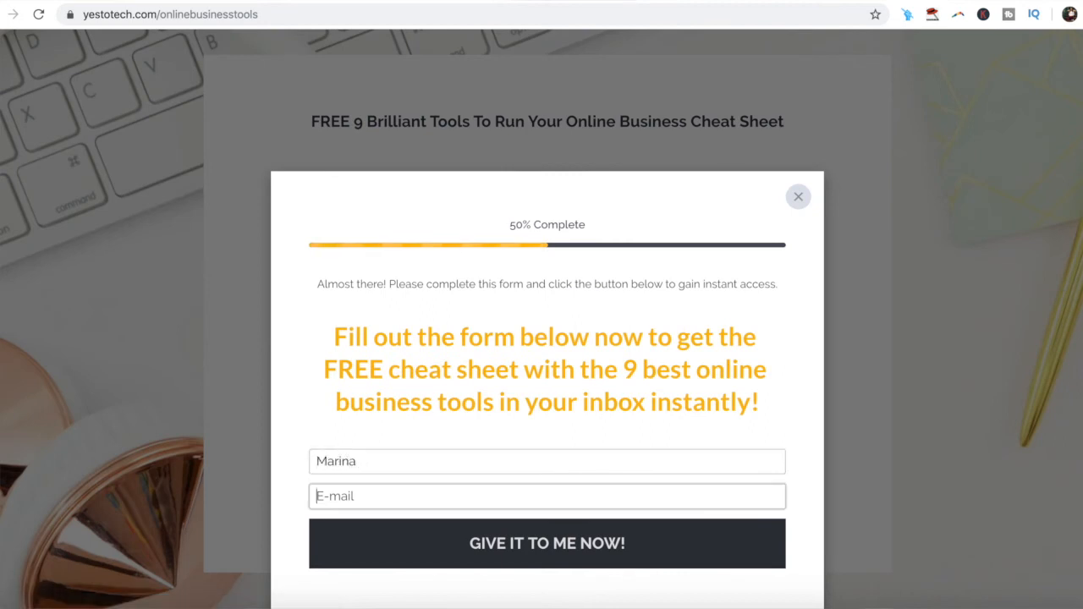
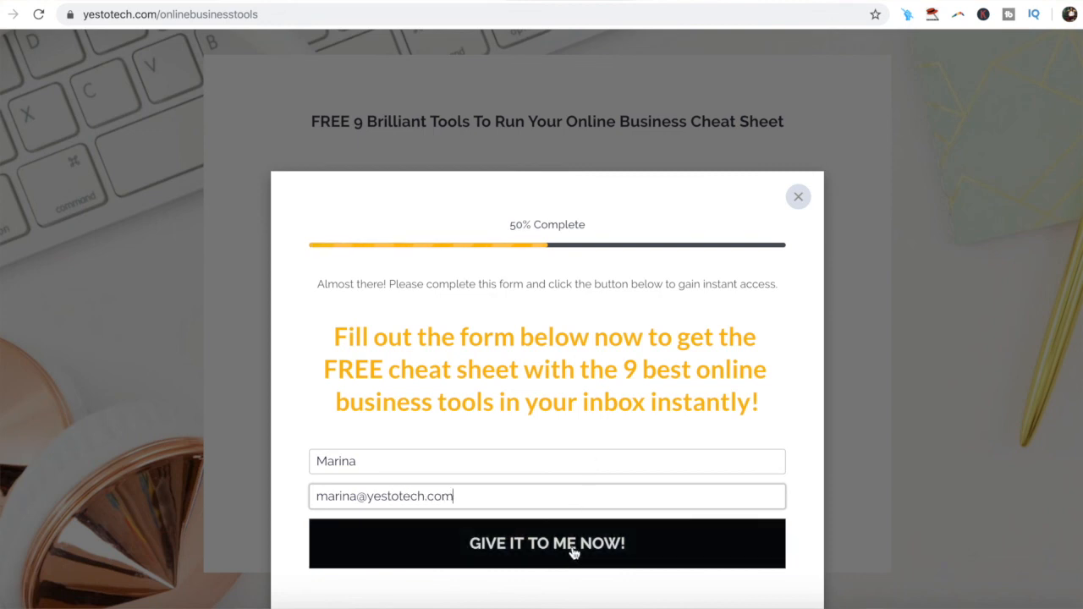